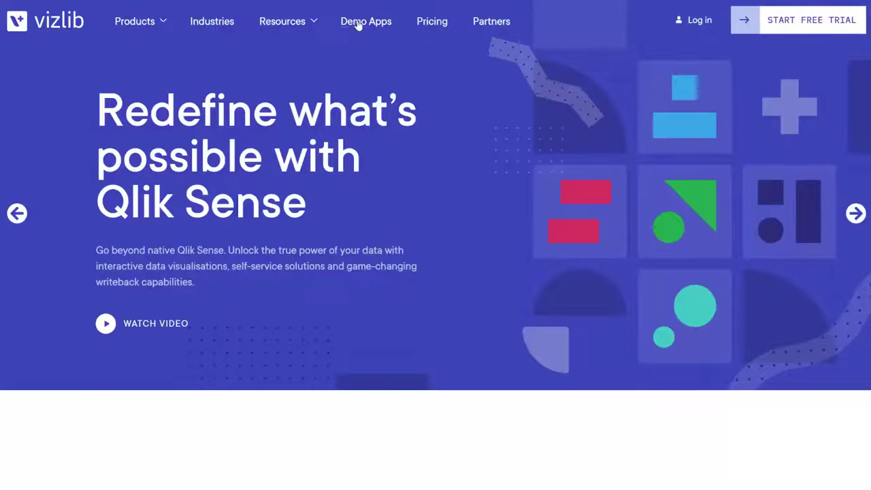
Go to the Vizlib Demo Apps page and search it for 'writeback'.
{"action": "left_click", "coordinate": [366, 21]}
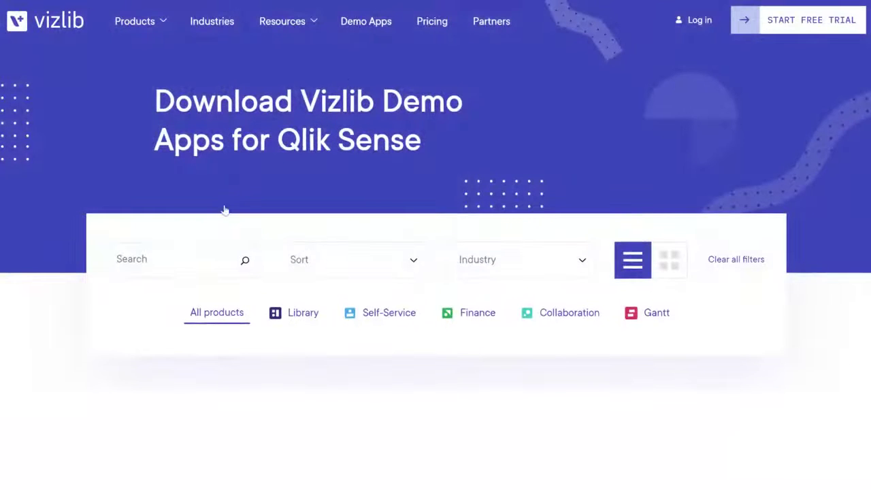
{"action": "type", "text": "write"}
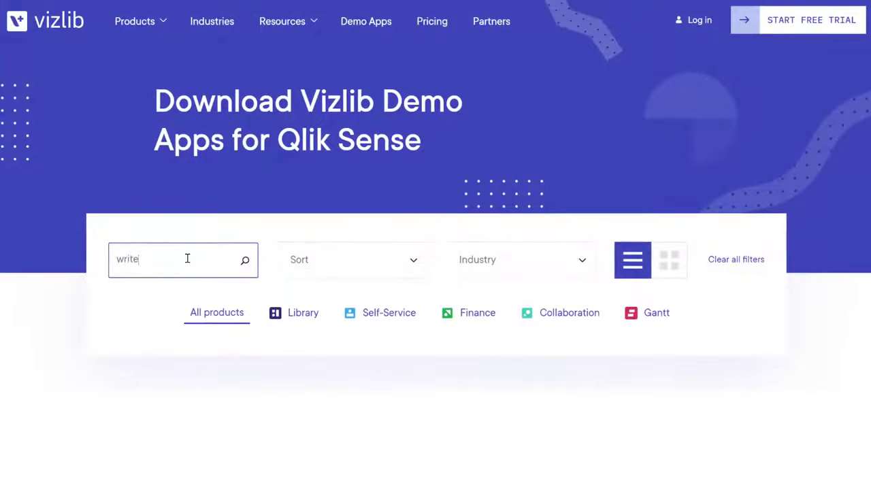
{"action": "type", "text": "back"}
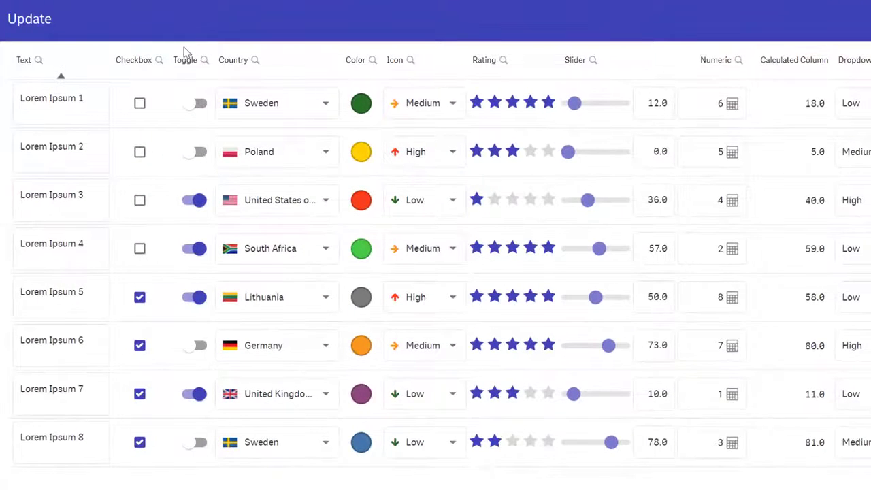
Tick the first row's checkbox and extend its text to 'Lorem Ipsum 1 more rows'.
{"action": "left_click", "coordinate": [61, 103]}
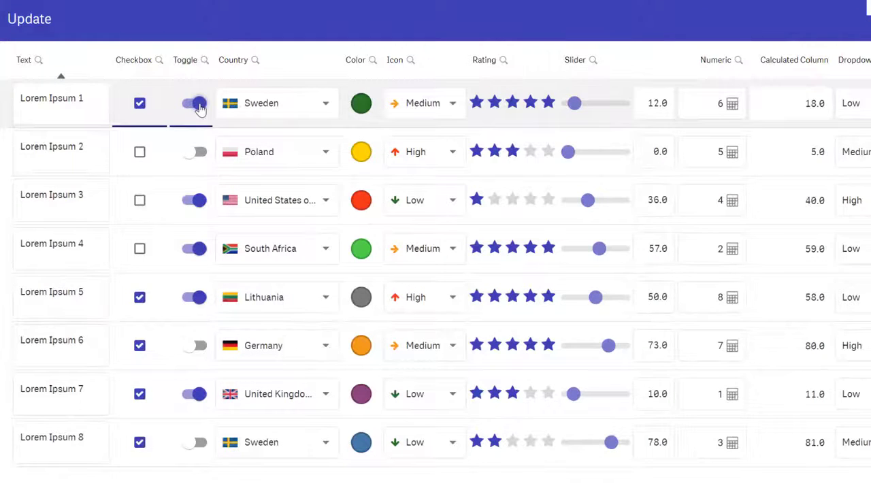
{"action": "left_click", "coordinate": [195, 103]}
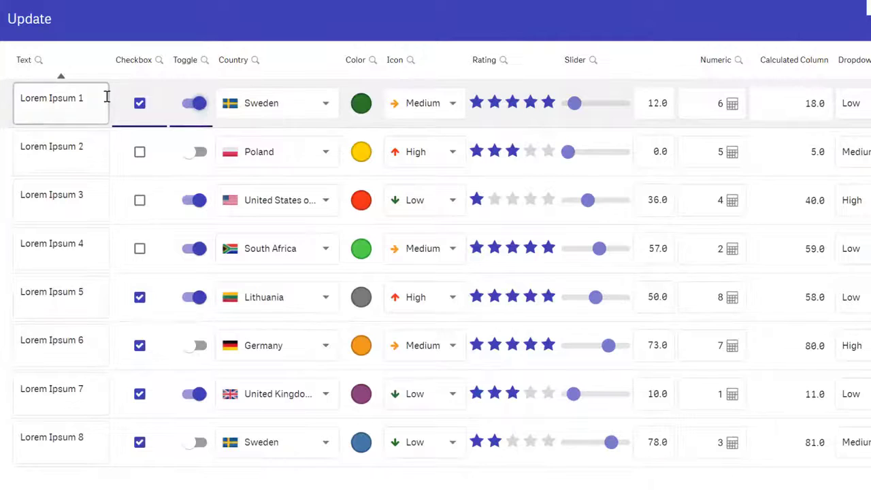
{"action": "type", "text": "more"}
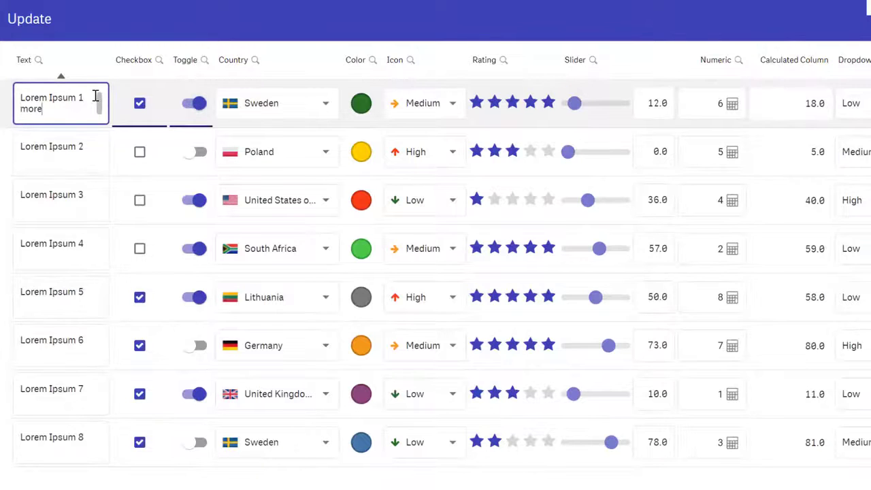
{"action": "type", "text": "rows"}
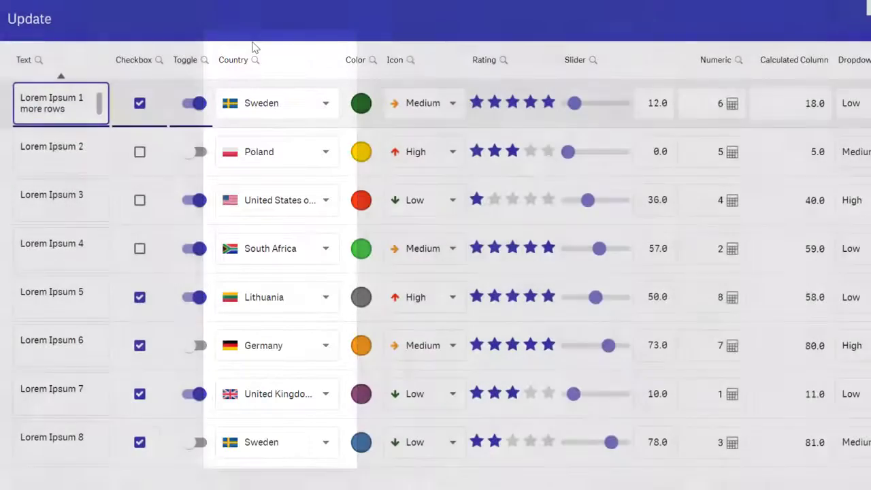
Make the first row purple and give it a four-star rating.
{"action": "left_click", "coordinate": [361, 103]}
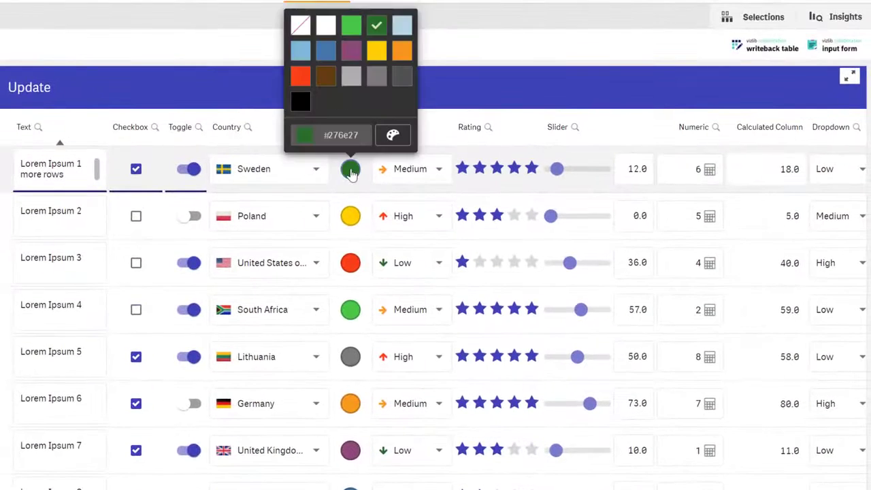
{"action": "left_click", "coordinate": [351, 51]}
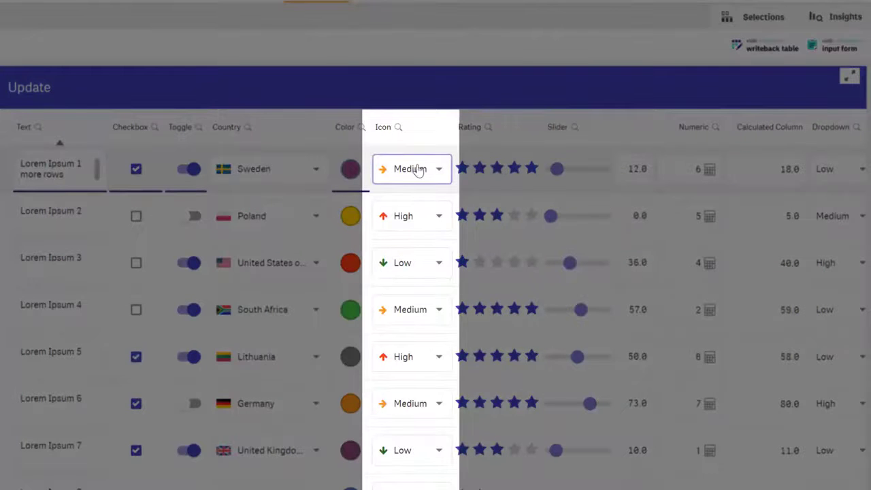
{"action": "left_click", "coordinate": [478, 168]}
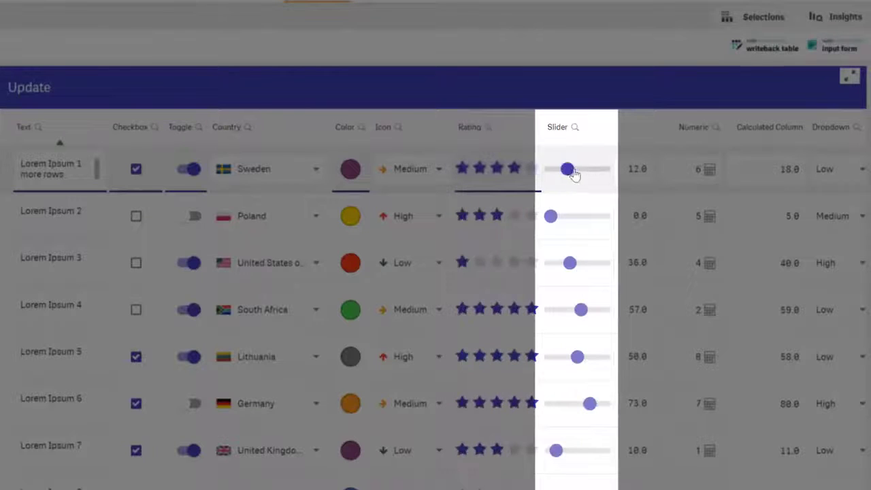
Set the first row's slider to 58 and add 8 to make its numeric value 14.
{"action": "left_click_drag", "start_coordinate": [568, 169], "coordinate": [581, 168]}
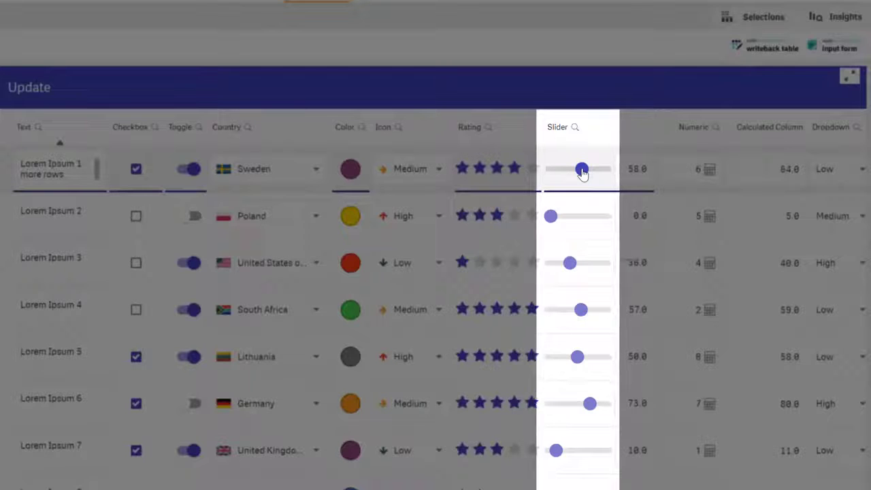
{"action": "left_click", "coordinate": [689, 169]}
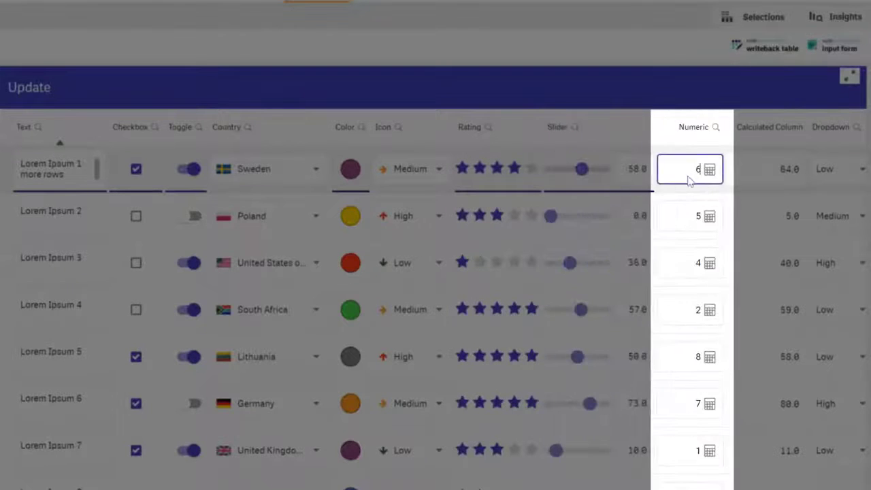
{"action": "type", "text": "+8"}
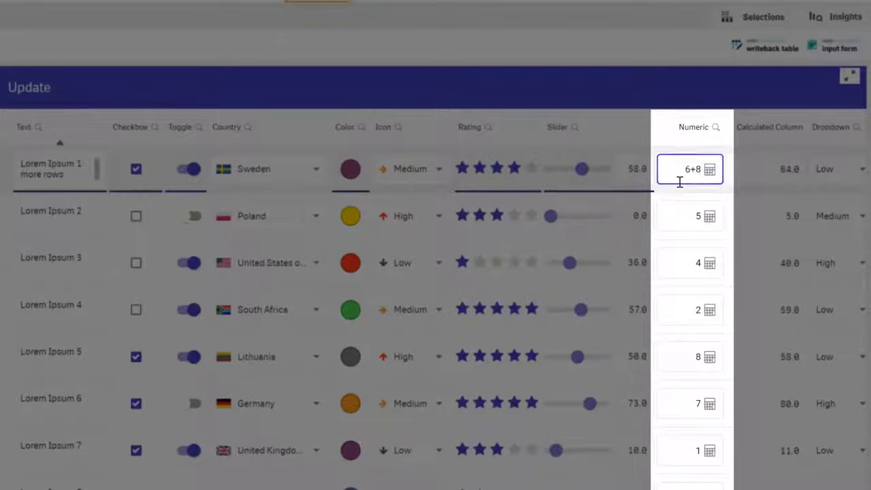
{"action": "key", "text": "Return"}
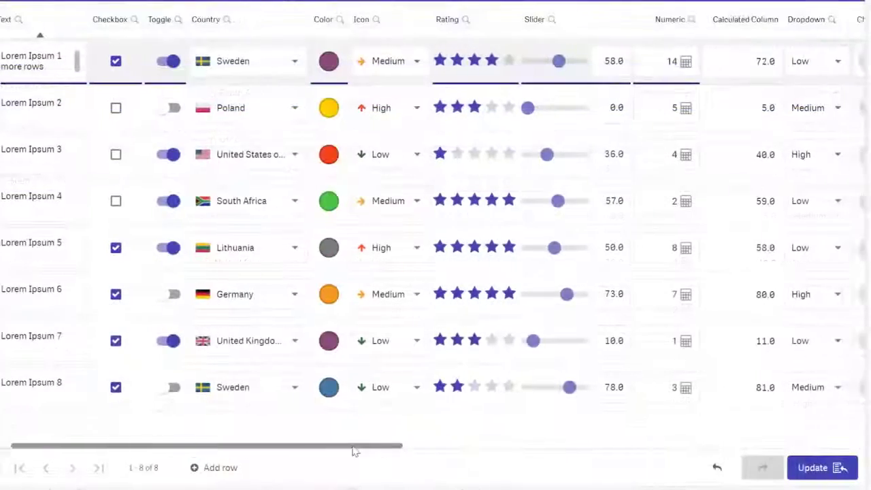
Add chips like 'more long values' to row 1 and open its MaxString(Text) expression.
{"action": "scroll", "scroll_direction": "right", "scroll_amount": 3}
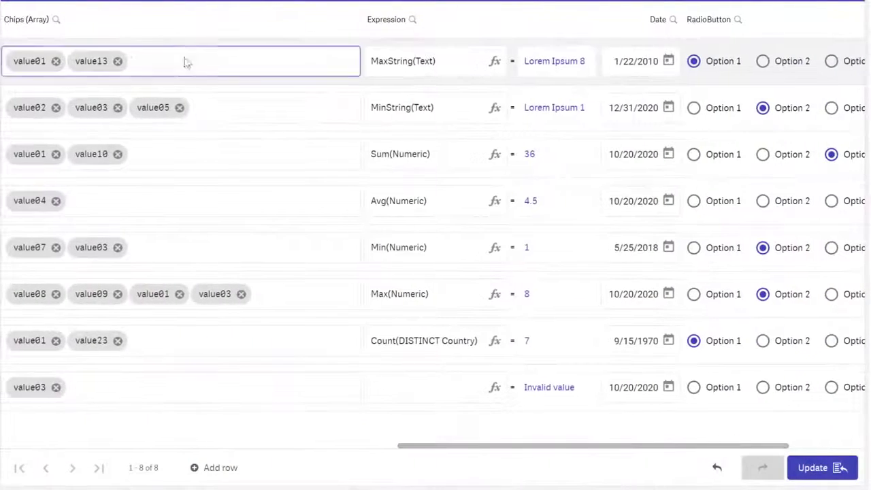
{"action": "type", "text": "more long values or just something with comma between"}
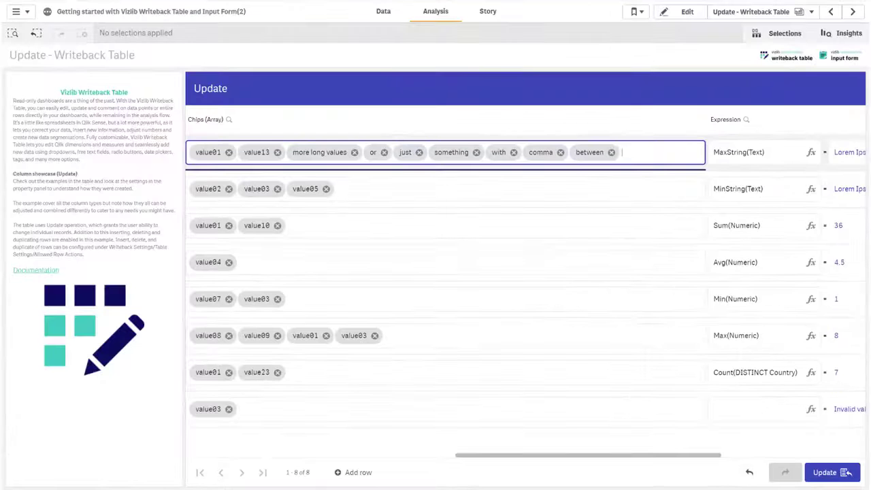
{"action": "scroll", "scroll_direction": "right", "scroll_amount": 3}
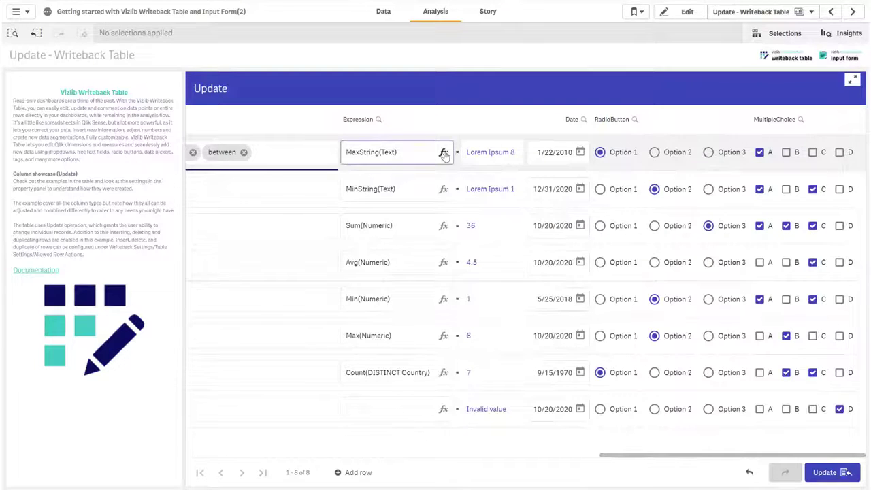
{"action": "left_click", "coordinate": [443, 152]}
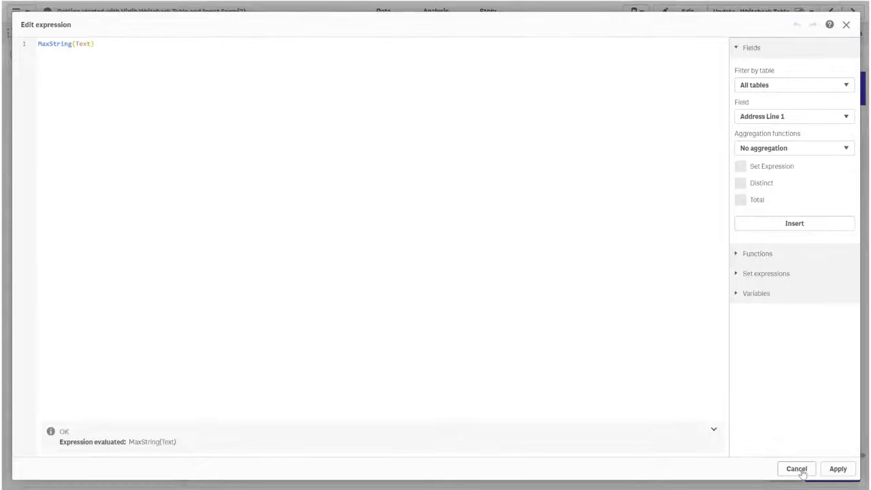
Cancel the expression editor, set the first row's date to 2/17/2000, and select Option 2.
{"action": "left_click", "coordinate": [795, 468]}
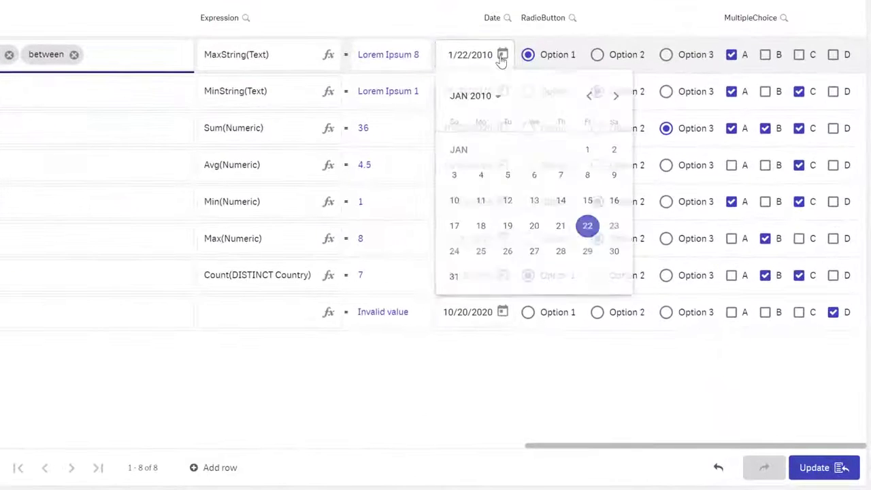
{"action": "left_click", "coordinate": [470, 96]}
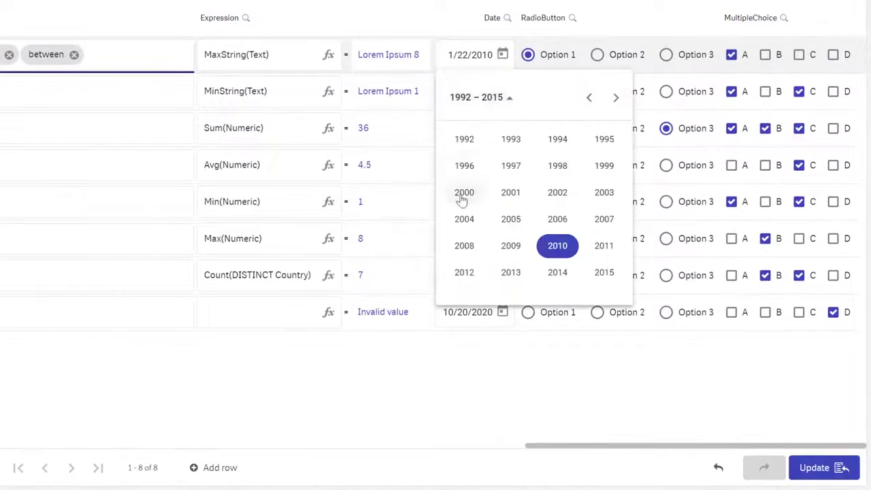
{"action": "left_click", "coordinate": [464, 192]}
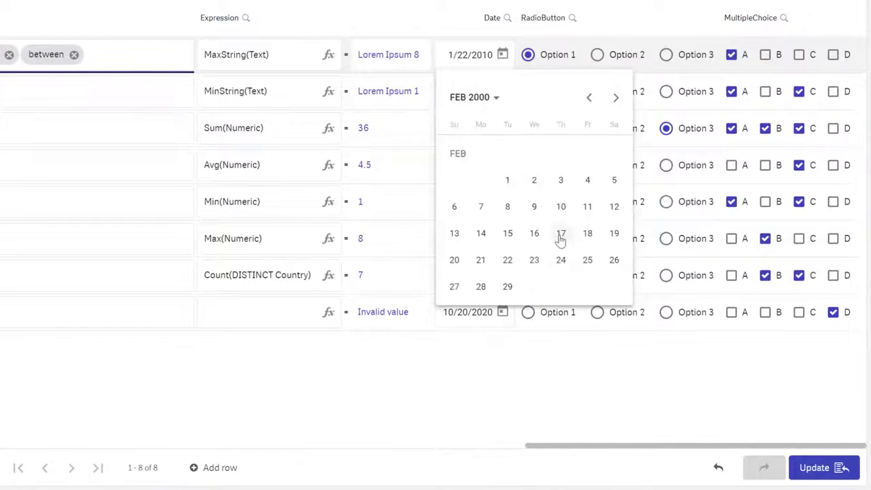
{"action": "left_click", "coordinate": [560, 232]}
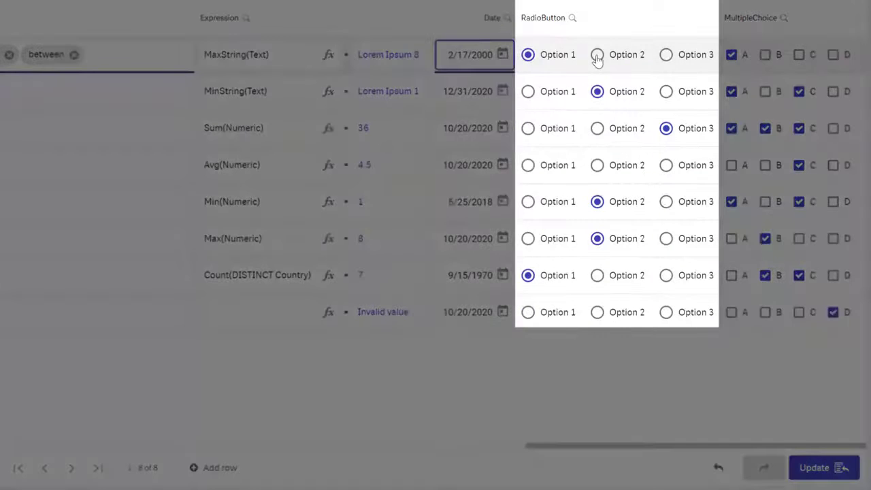
{"action": "left_click", "coordinate": [597, 55]}
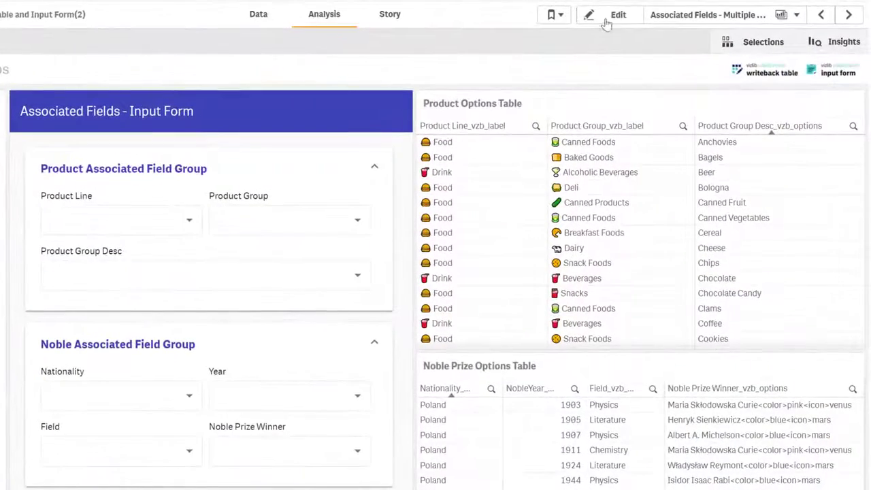
Edit the input form and view Product Line's Associated Fields setting with Association Id ProductGroup.
{"action": "left_click", "coordinate": [617, 15]}
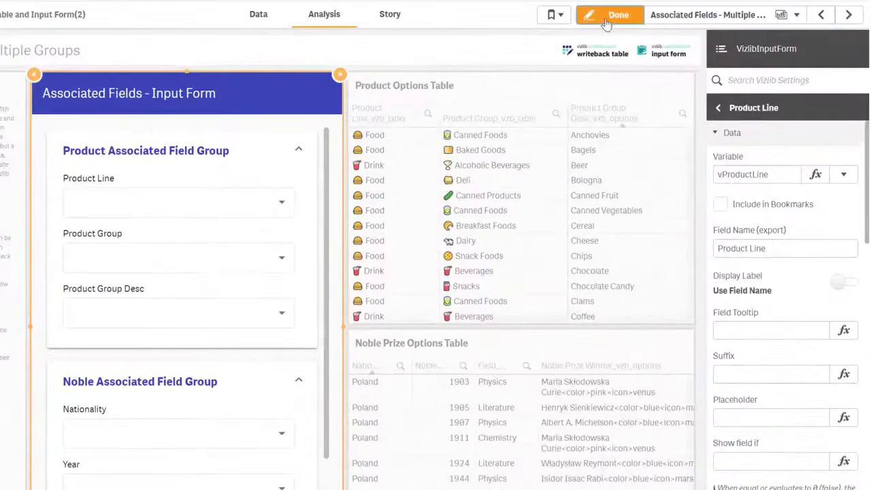
{"action": "scroll", "scroll_direction": "down", "scroll_amount": 3}
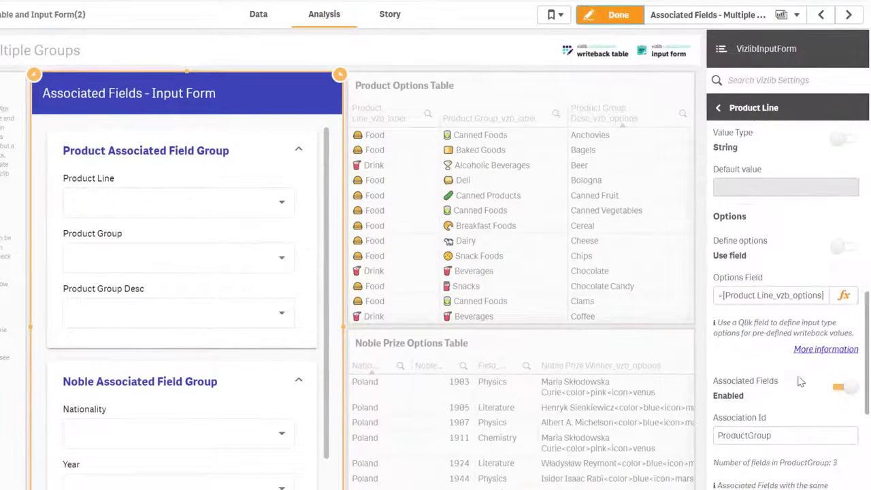
{"action": "scroll", "scroll_direction": "down", "scroll_amount": 3}
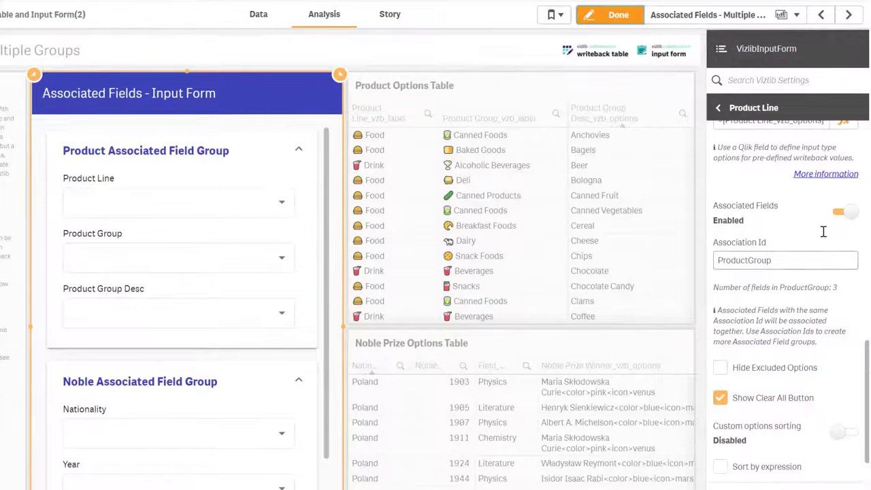
{"action": "mouse_move", "coordinate": [854, 320]}
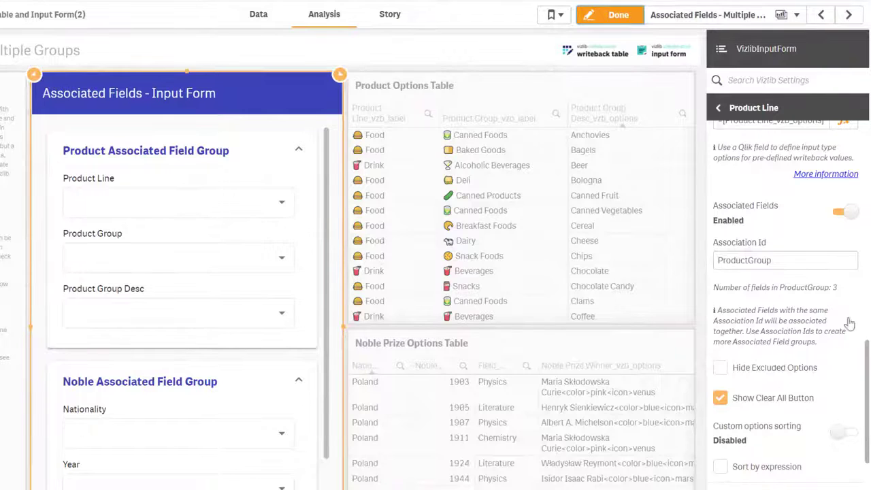
Leave edit mode and choose Sugar as Product Group Desc, giving Food and Baking Goods.
{"action": "left_click", "coordinate": [618, 14]}
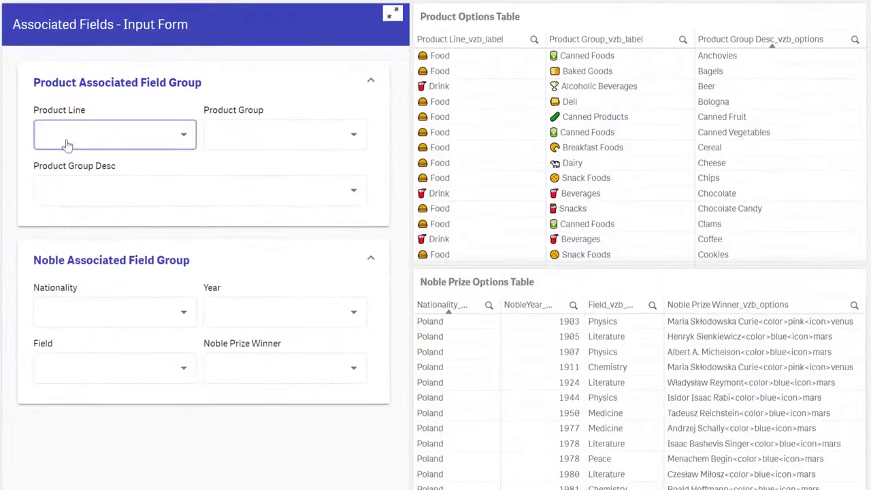
{"action": "left_click", "coordinate": [114, 134]}
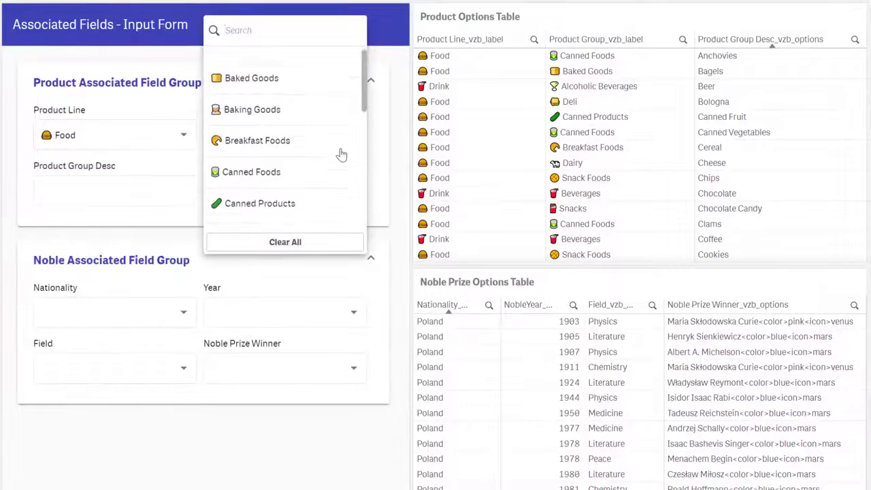
{"action": "scroll", "scroll_direction": "down", "scroll_amount": 3}
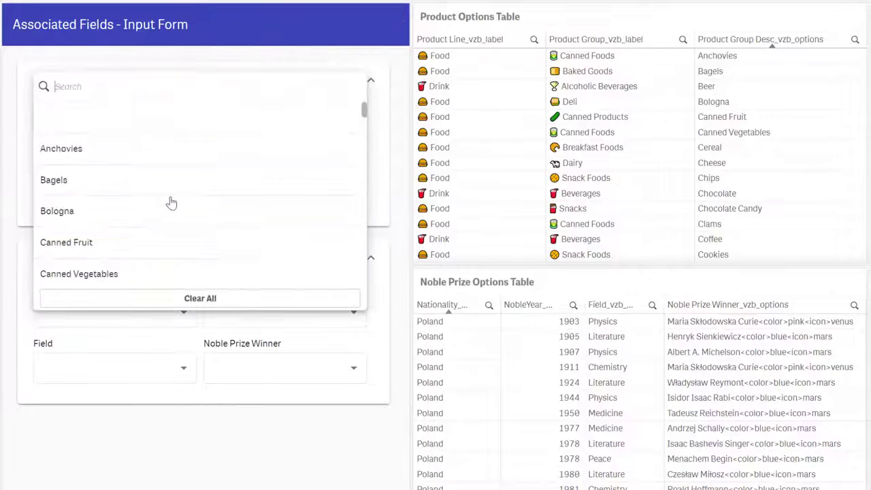
{"action": "scroll", "scroll_direction": "down", "scroll_amount": 3}
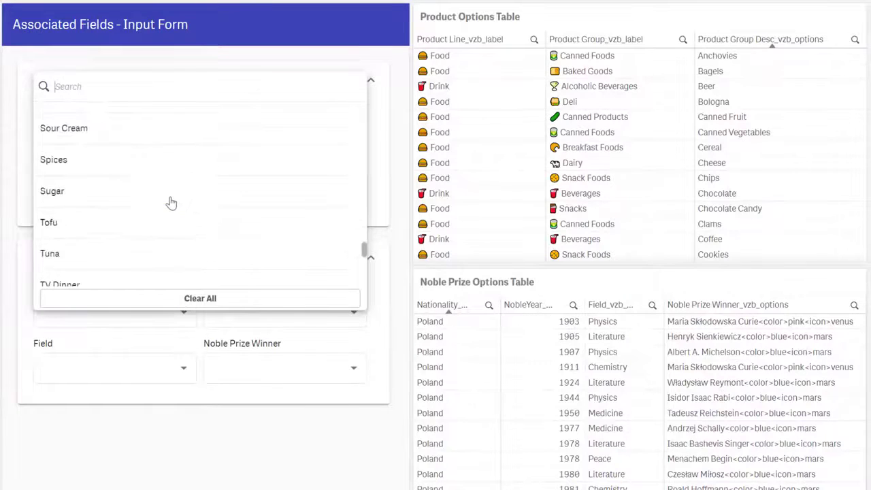
{"action": "left_click", "coordinate": [52, 190]}
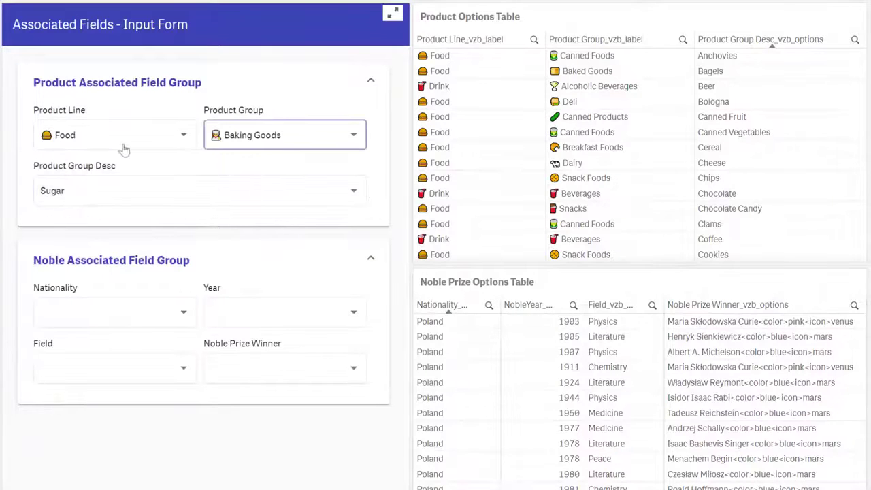
{"action": "mouse_move", "coordinate": [191, 183]}
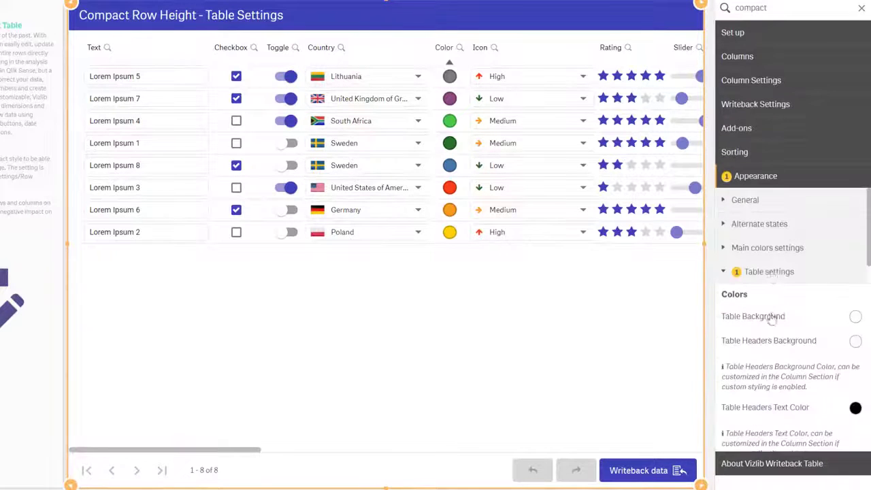
Set the compact table's Row Height to Custom and adjust its cell padding.
{"action": "scroll", "scroll_direction": "down", "scroll_amount": 3}
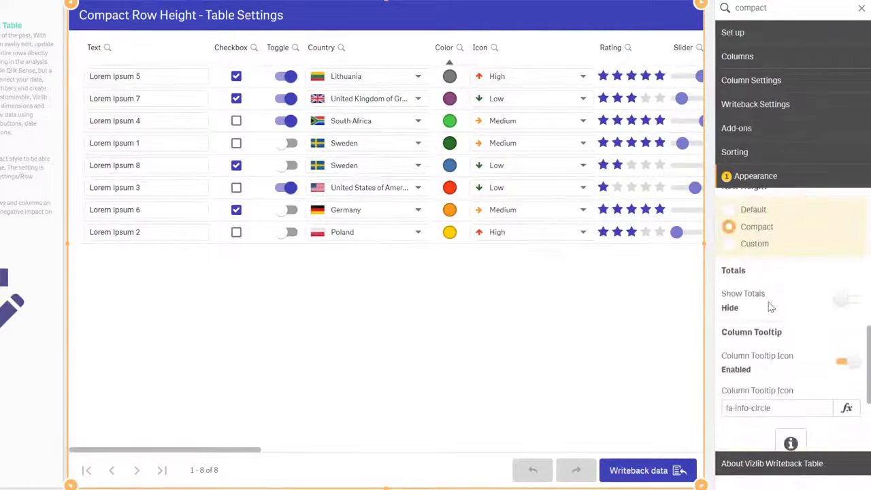
{"action": "left_click", "coordinate": [728, 243]}
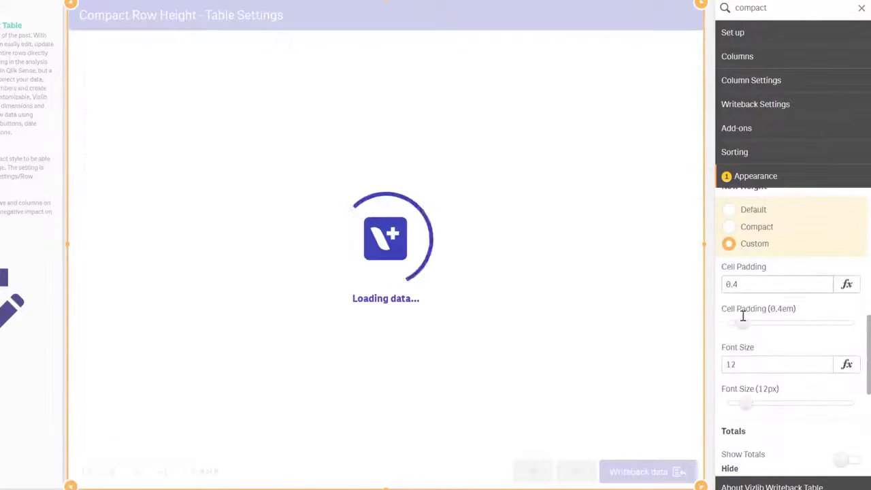
{"action": "left_click_drag", "start_coordinate": [741, 323], "coordinate": [748, 323]}
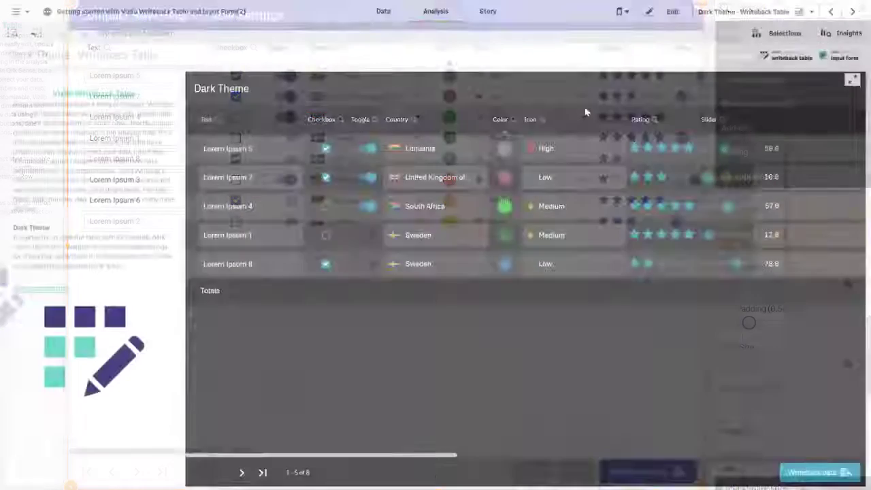
Edit the Dark Theme table and expand its Header and Footer settings for review.
{"action": "left_click", "coordinate": [672, 11]}
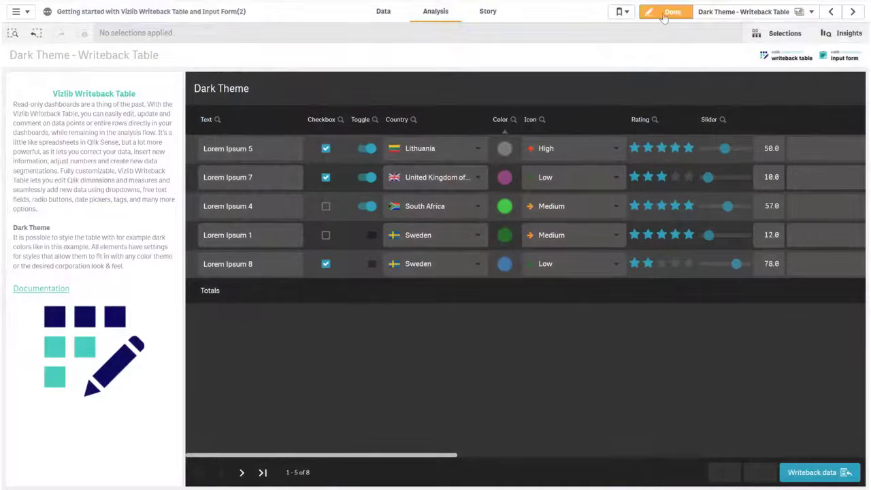
{"action": "left_click", "coordinate": [672, 12]}
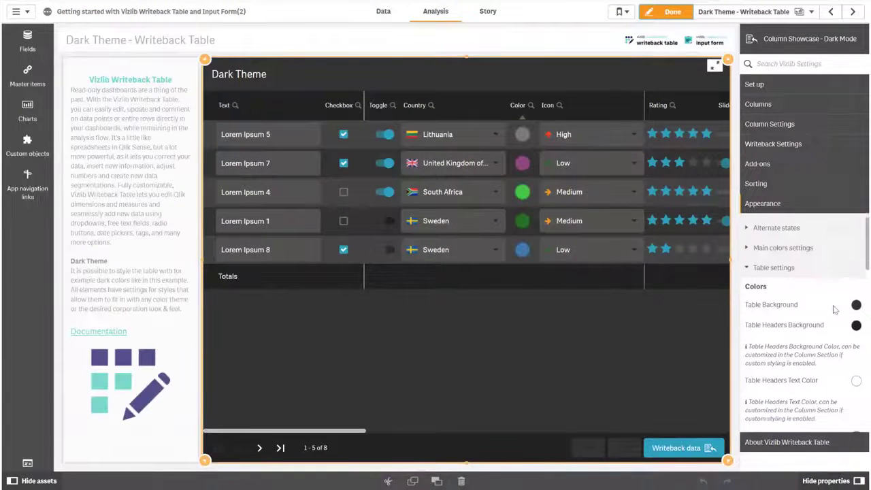
{"action": "scroll", "scroll_direction": "down", "scroll_amount": 3}
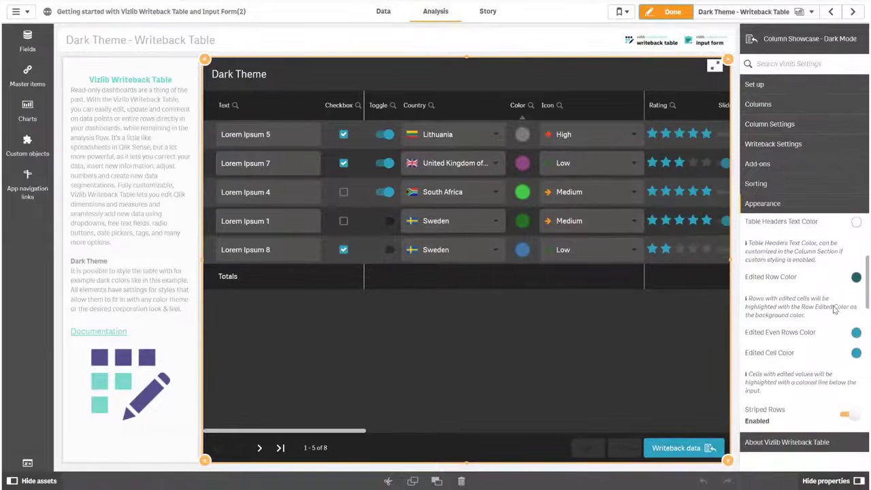
{"action": "scroll", "scroll_direction": "down", "scroll_amount": 3}
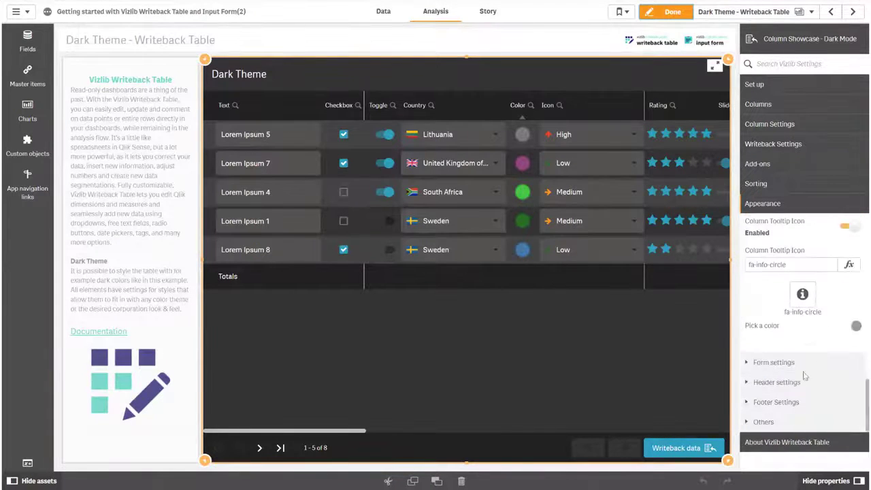
{"action": "left_click", "coordinate": [776, 381]}
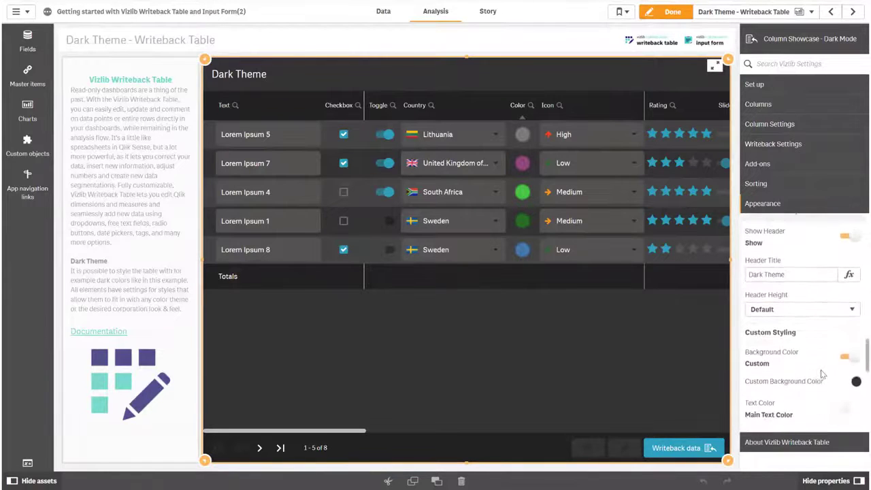
{"action": "scroll", "scroll_direction": "down", "scroll_amount": 3}
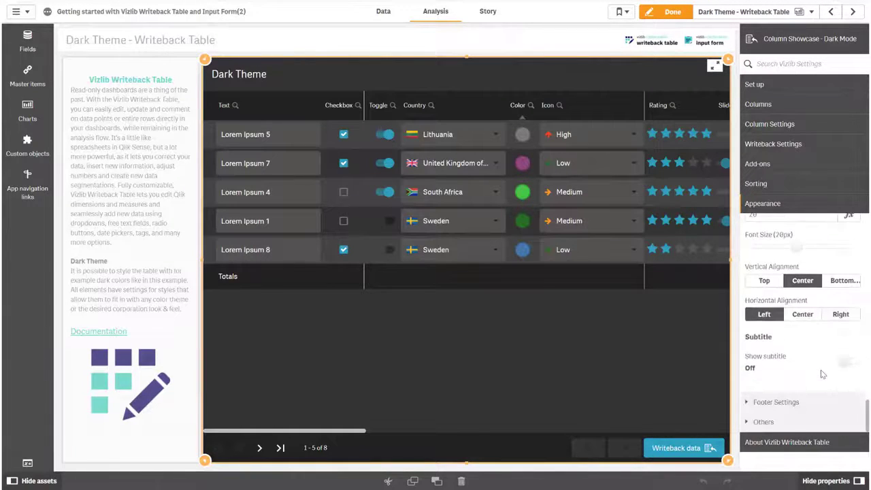
{"action": "left_click", "coordinate": [775, 402]}
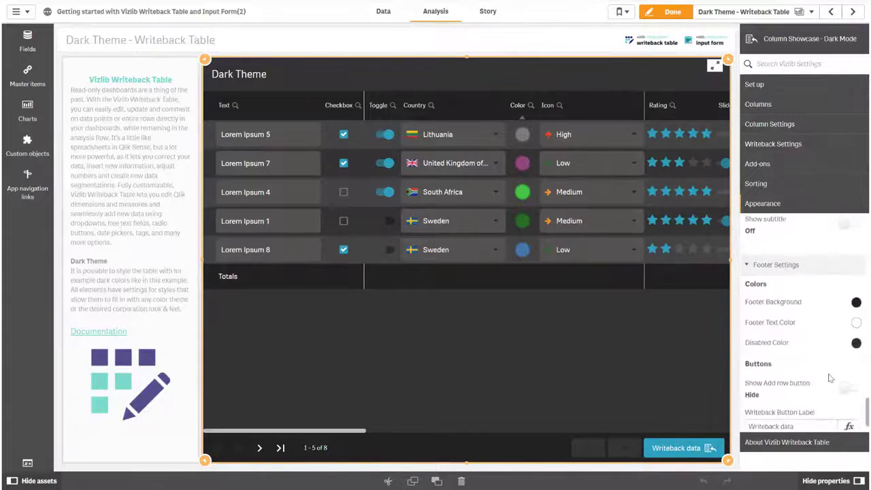
{"action": "scroll", "scroll_direction": "up", "scroll_amount": 3}
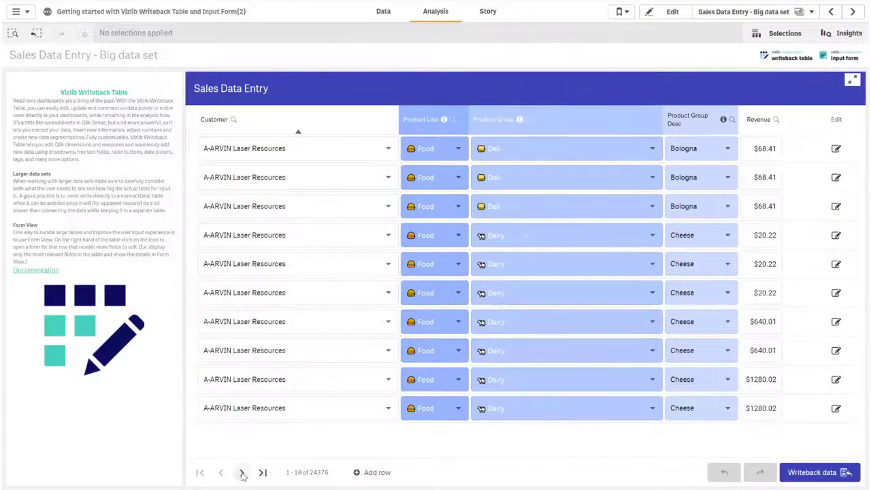
Page the Sales Data Entry table forward twice to rows 21–30 of 24,376.
{"action": "left_click", "coordinate": [241, 472]}
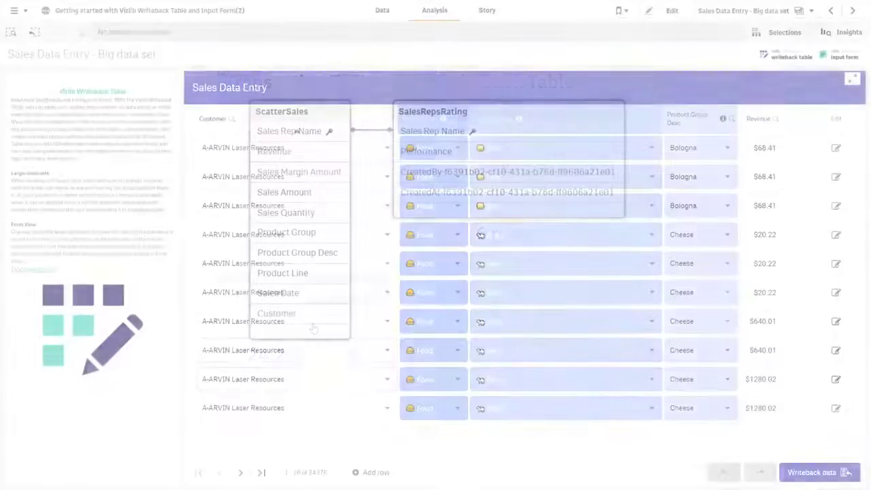
{"action": "left_click", "coordinate": [240, 472]}
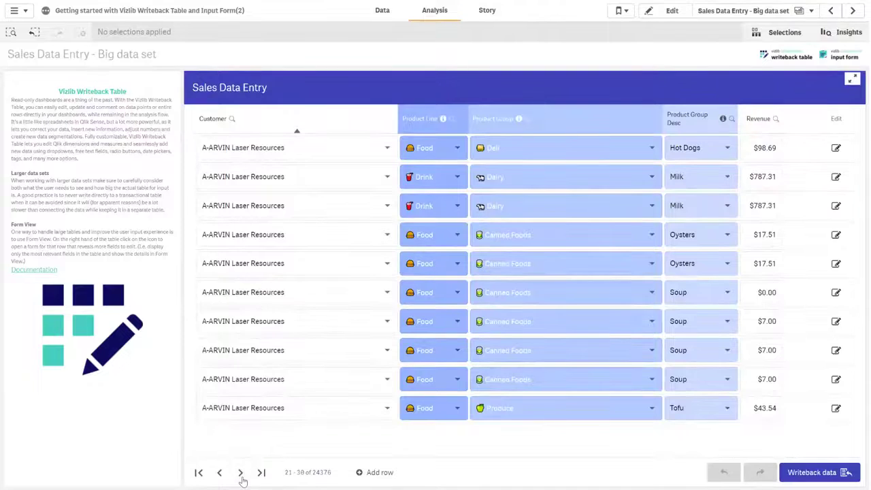
Open the Oysters row in form view and start entering a new Revenue amount (17.).
{"action": "left_click", "coordinate": [835, 263]}
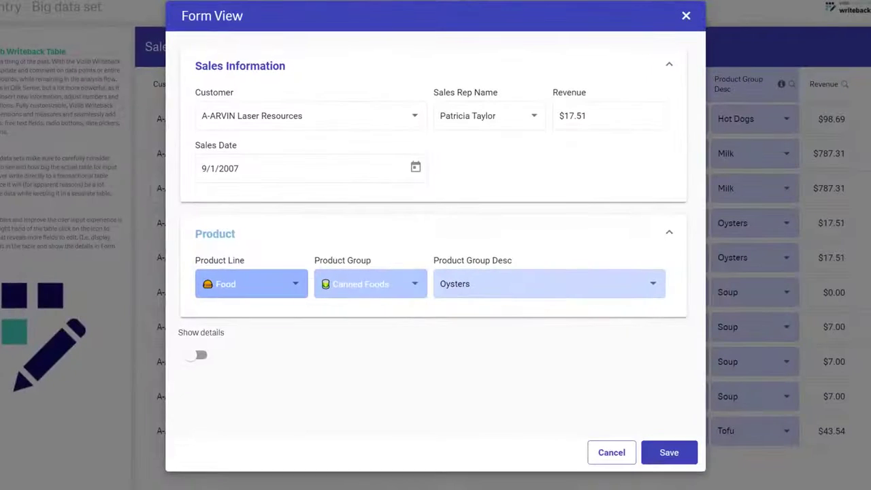
{"action": "left_click", "coordinate": [605, 115]}
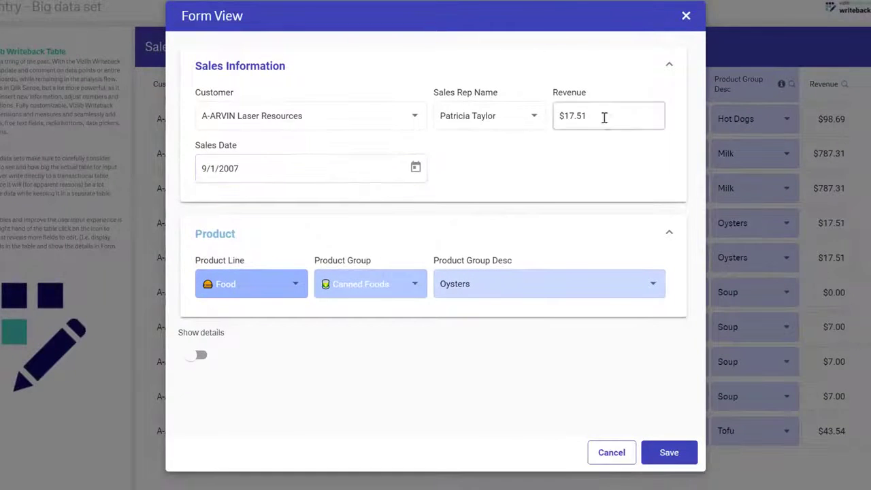
{"action": "type", "text": "17."}
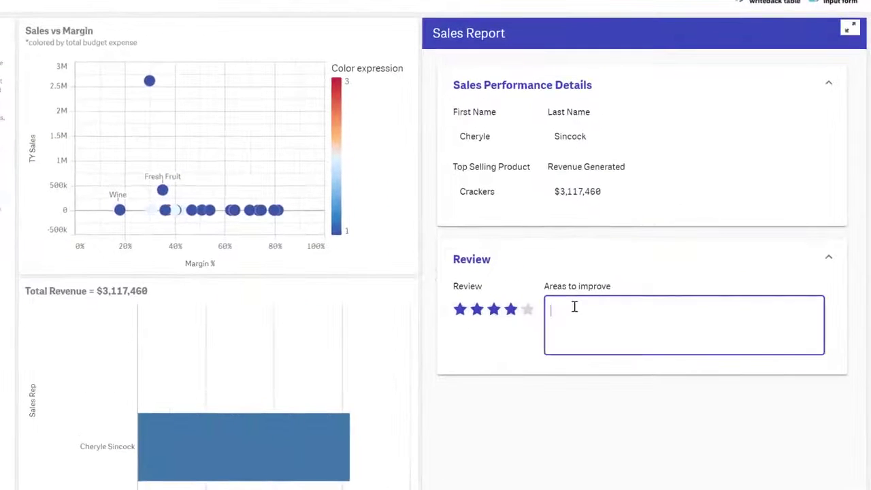
Write 'The margin on wine is too low!' in the Areas to improve box.
{"action": "type", "text": "The marg"}
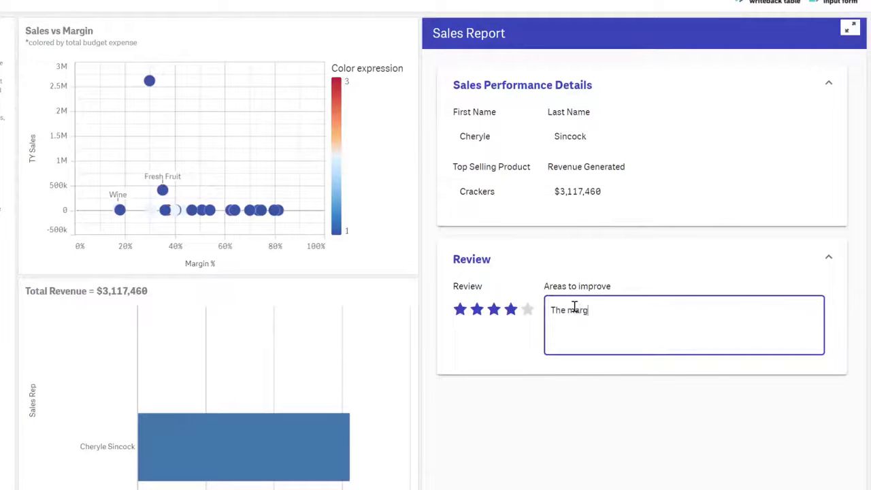
{"action": "type", "text": "in on wine is"}
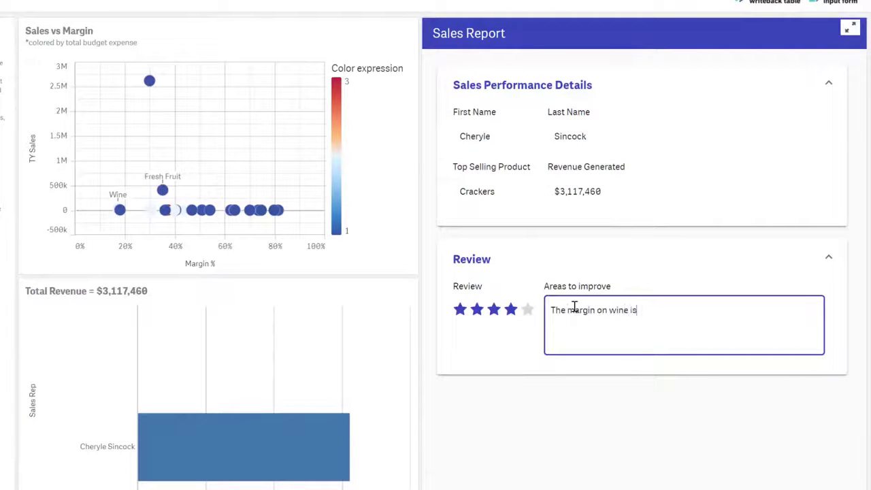
{"action": "type", "text": "too low!"}
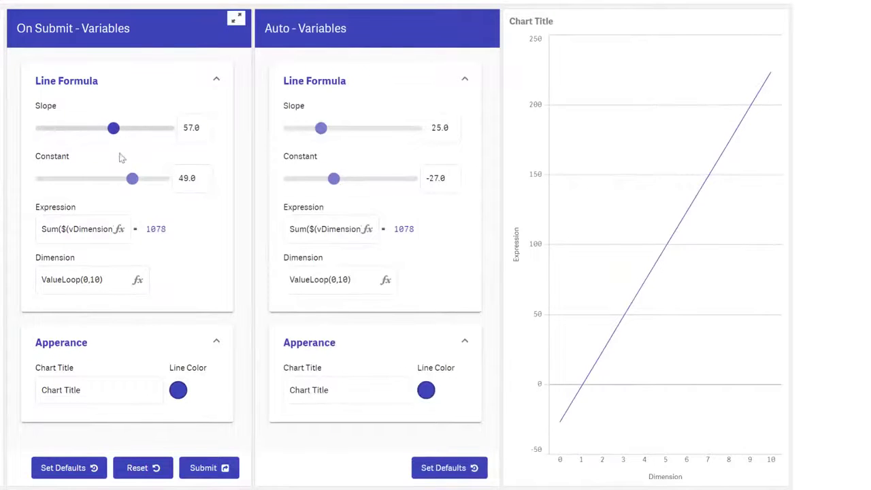
Set the On Submit form's Constant to 23 and retitle the chart 'Nice title!'.
{"action": "left_click", "coordinate": [178, 390]}
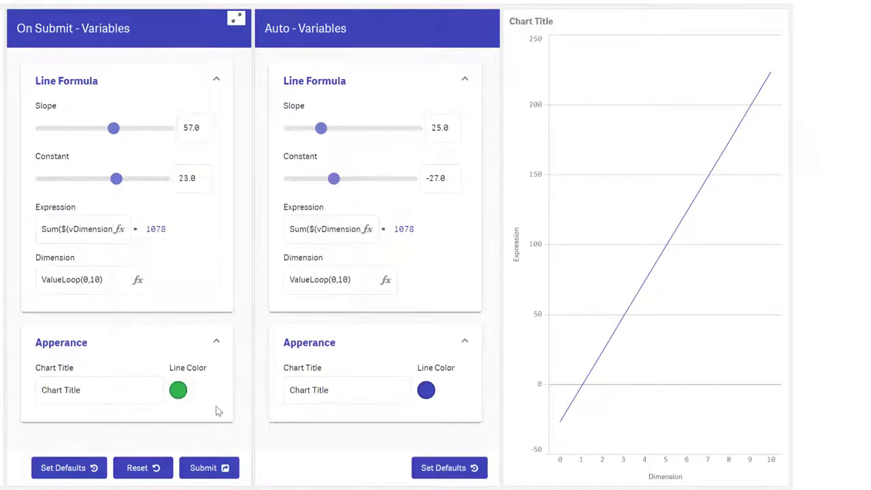
{"action": "type", "text": "Nice"}
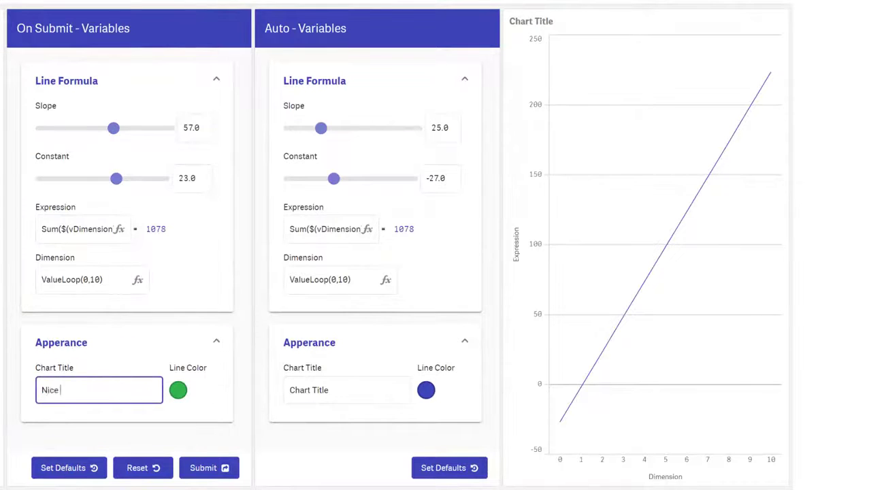
{"action": "type", "text": "title!"}
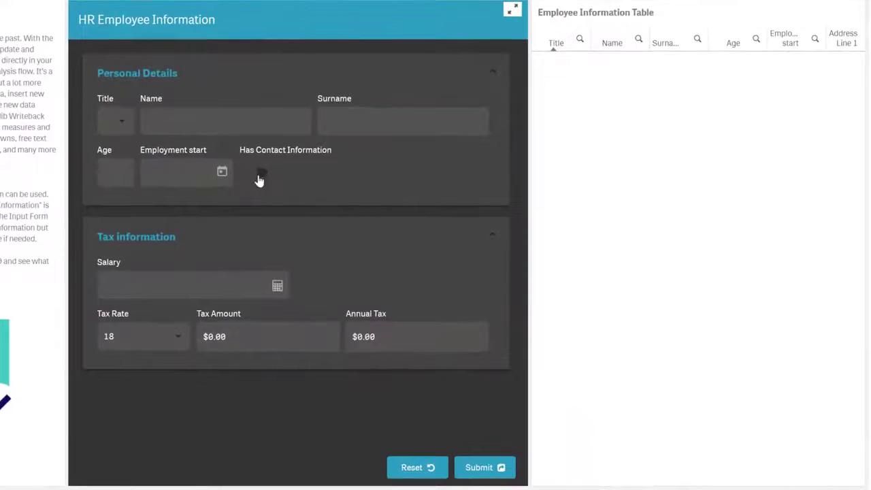
Reveal the contact information fields and enter a salary of 10001 for the employee.
{"action": "left_click", "coordinate": [255, 174]}
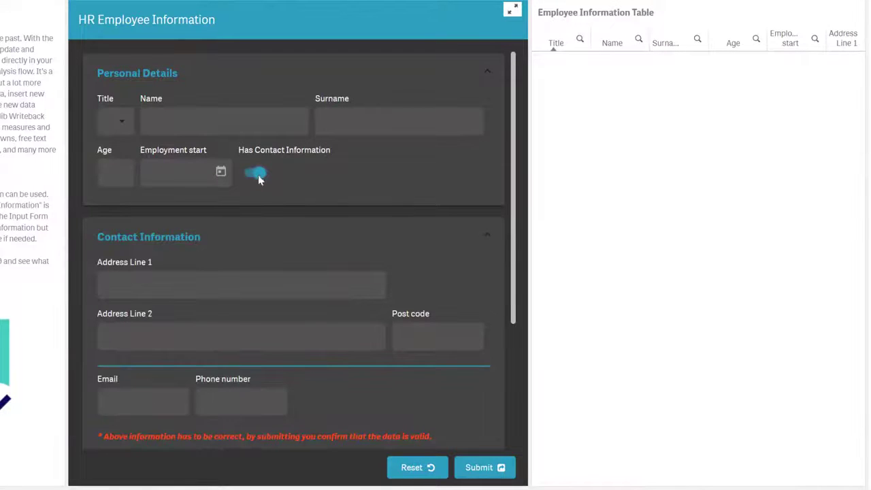
{"action": "scroll", "scroll_direction": "down", "scroll_amount": 3}
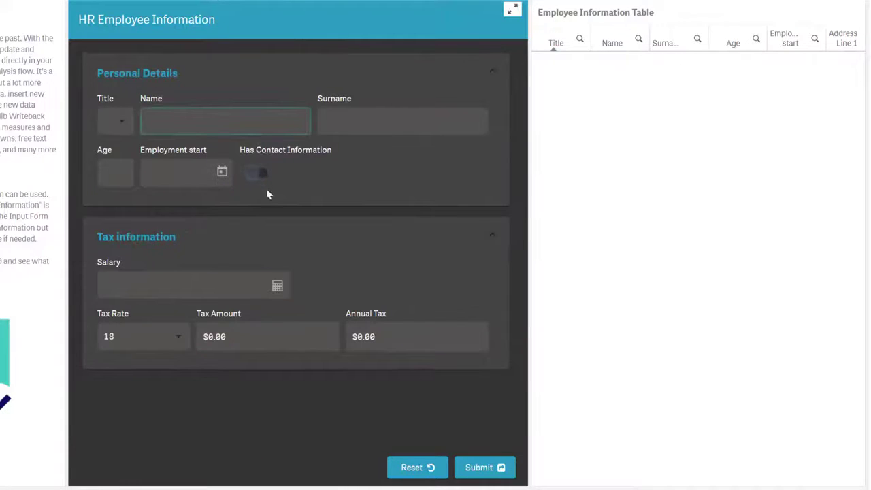
{"action": "left_click", "coordinate": [193, 285]}
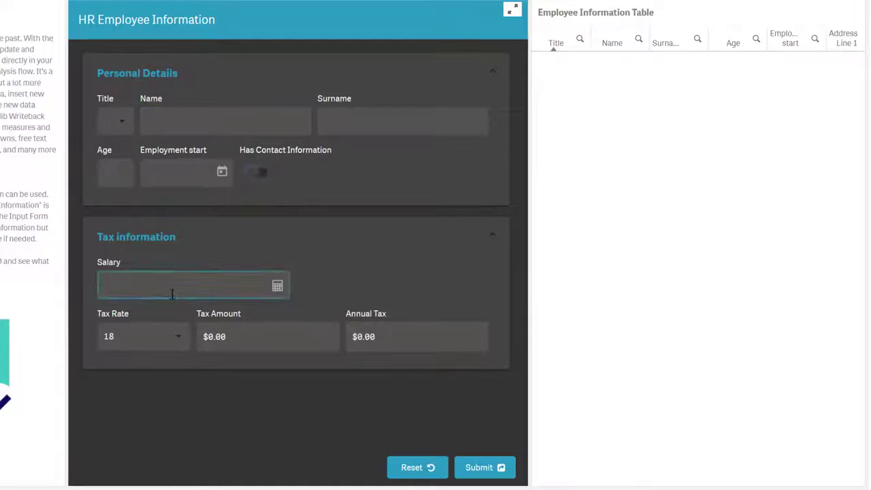
{"action": "type", "text": "10001.00"}
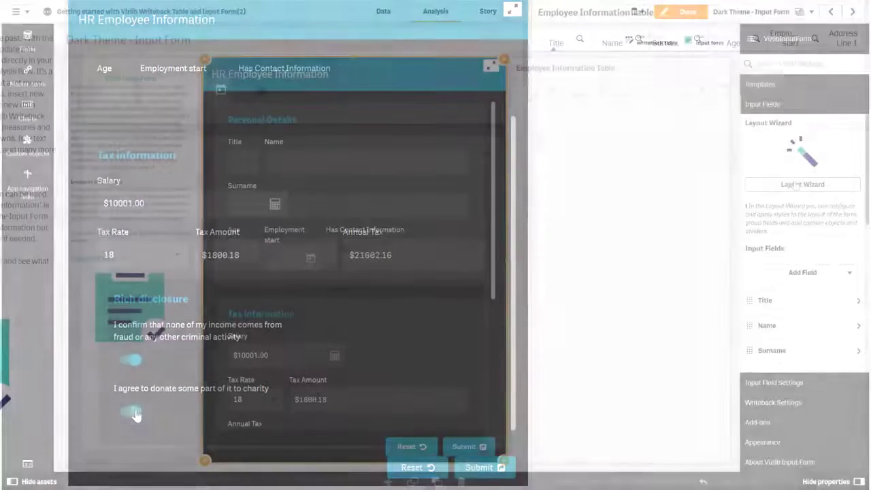
{"action": "left_click", "coordinate": [802, 184]}
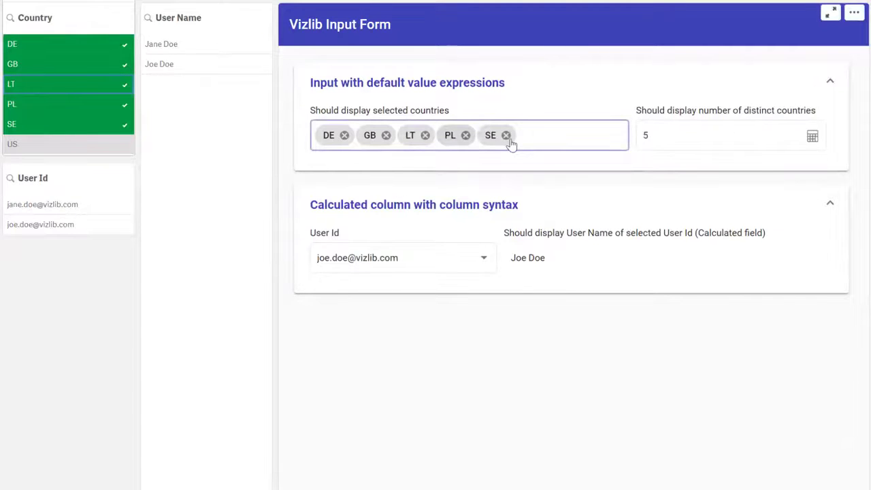
Pick a user in the Calculated column section's User Id dropdown, showing Joe Doe.
{"action": "left_click", "coordinate": [728, 135]}
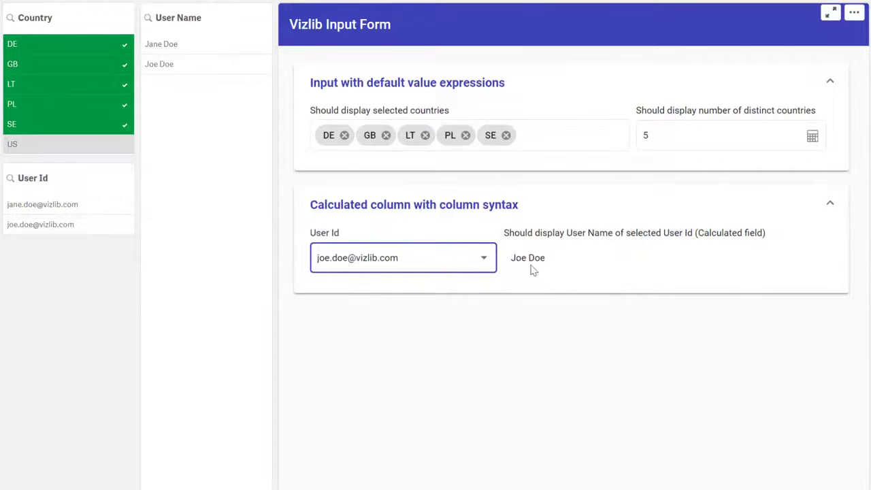
{"action": "mouse_move", "coordinate": [589, 314]}
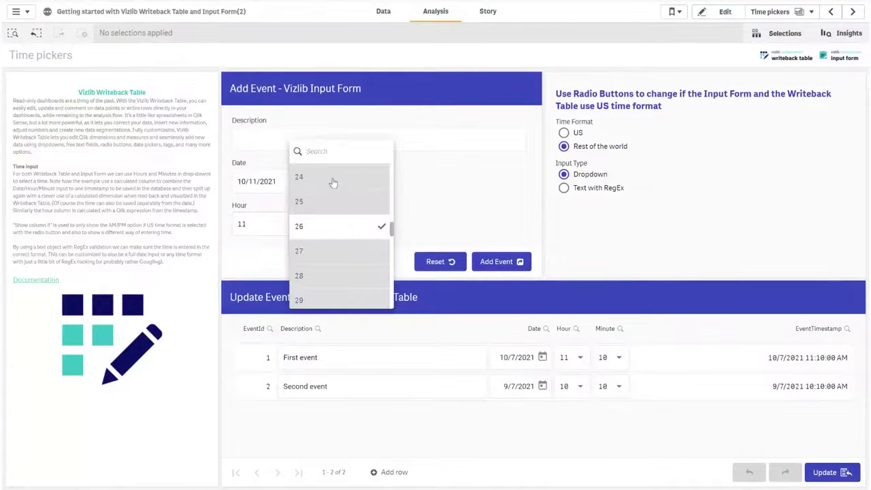
Set the event minute to 24 and inspect the EventTimestamp expression in edit mode.
{"action": "left_click", "coordinate": [299, 176]}
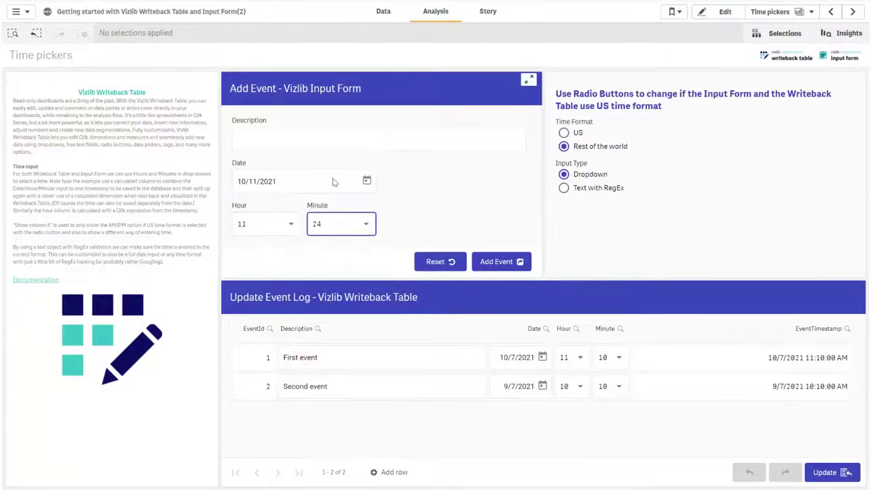
{"action": "left_click", "coordinate": [725, 12]}
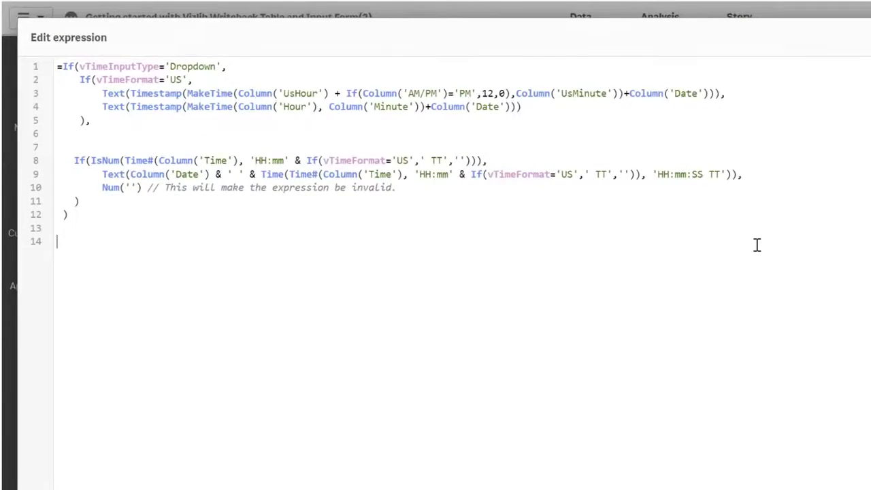
{"action": "left_click", "coordinate": [726, 12]}
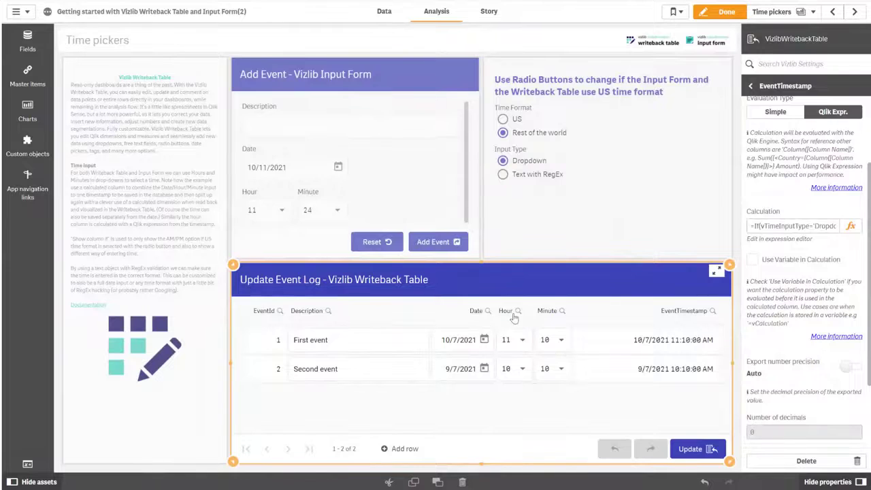
Review the Hour column's data settings and its field expression.
{"action": "left_click", "coordinate": [504, 311]}
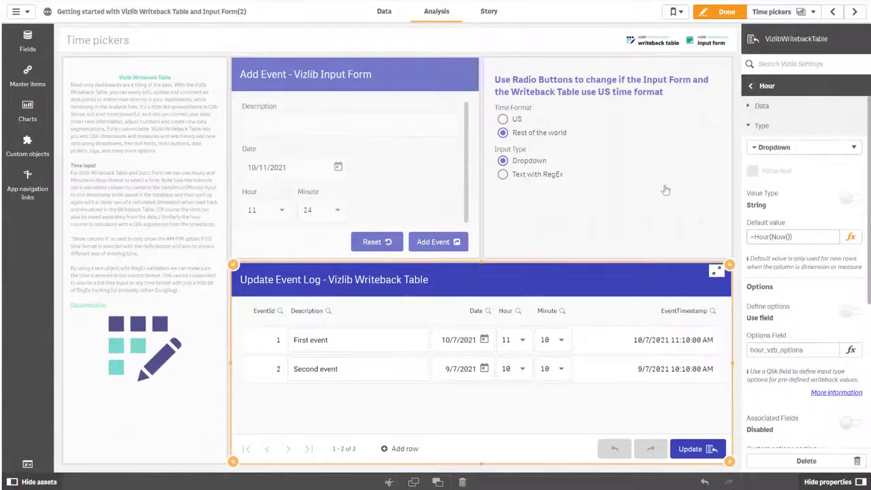
{"action": "left_click", "coordinate": [761, 106]}
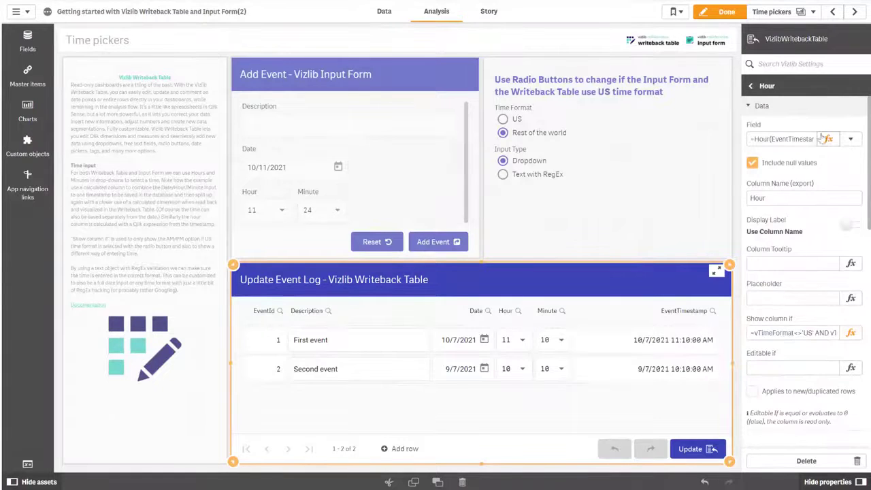
{"action": "left_click", "coordinate": [850, 139]}
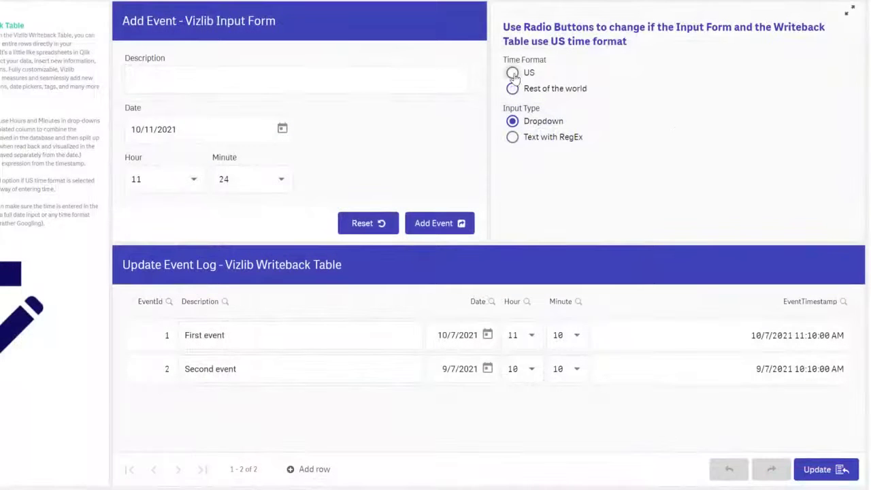
Try US then Rest of world formats, choose Text with RegEx, and view the Time regex.
{"action": "left_click", "coordinate": [512, 73]}
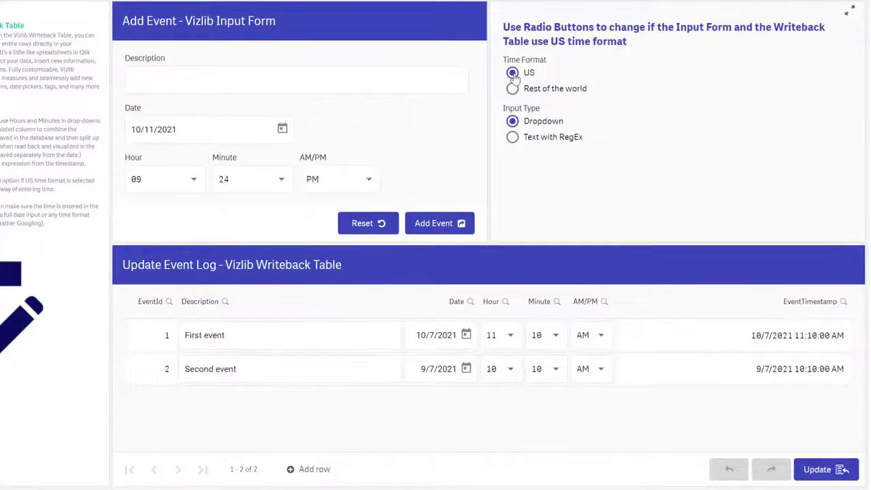
{"action": "mouse_move", "coordinate": [513, 89]}
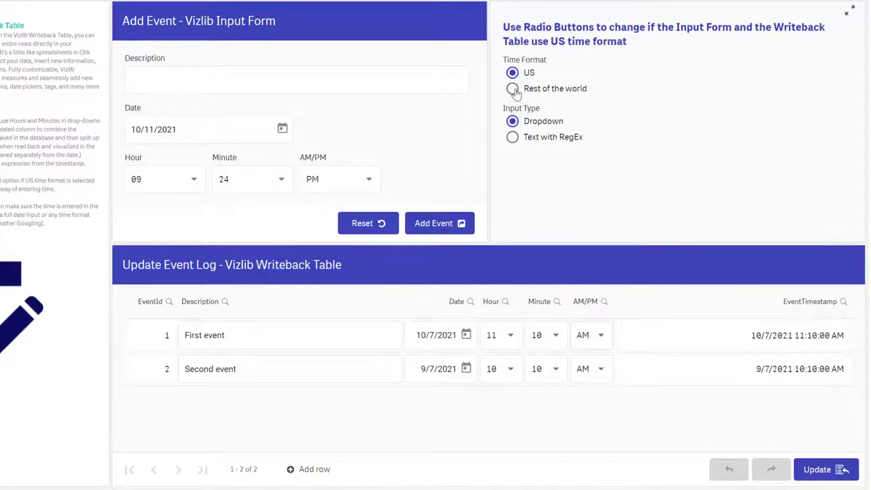
{"action": "left_click", "coordinate": [512, 88]}
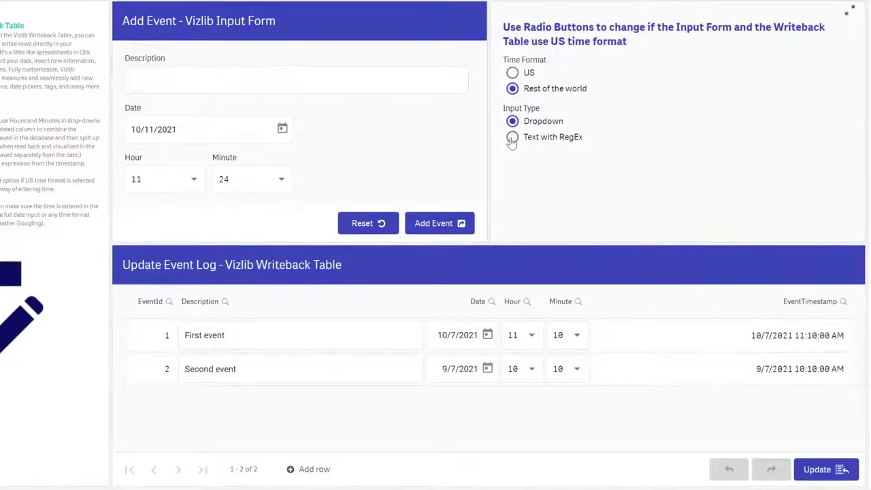
{"action": "left_click", "coordinate": [512, 137]}
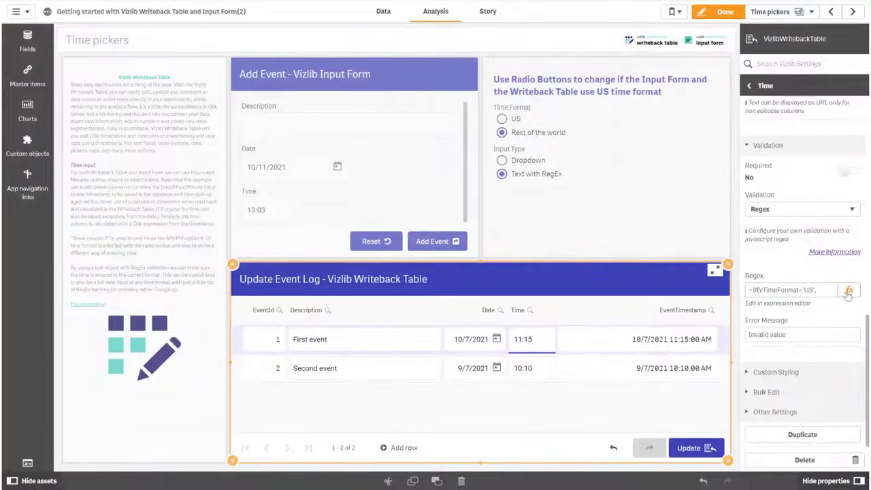
{"action": "left_click", "coordinate": [848, 289]}
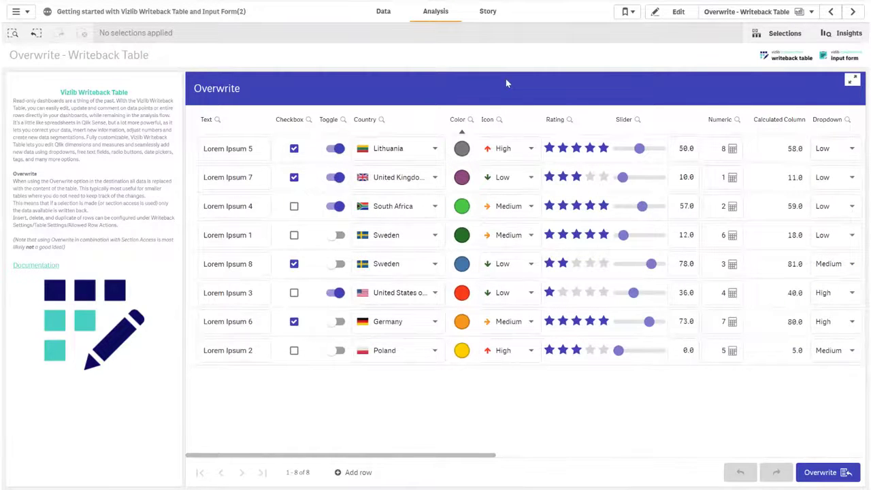
Edit the Overwrite table's properties and inspect the Allow add rows condition.
{"action": "left_click", "coordinate": [677, 11]}
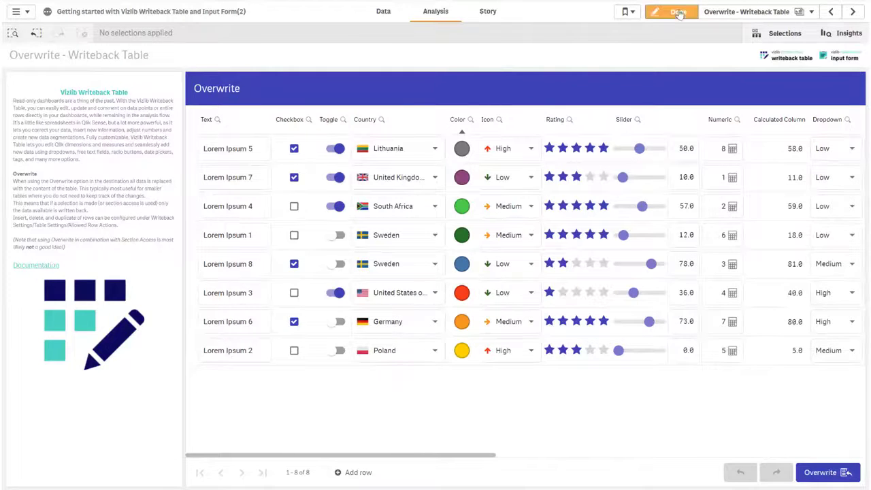
{"action": "left_click", "coordinate": [678, 12]}
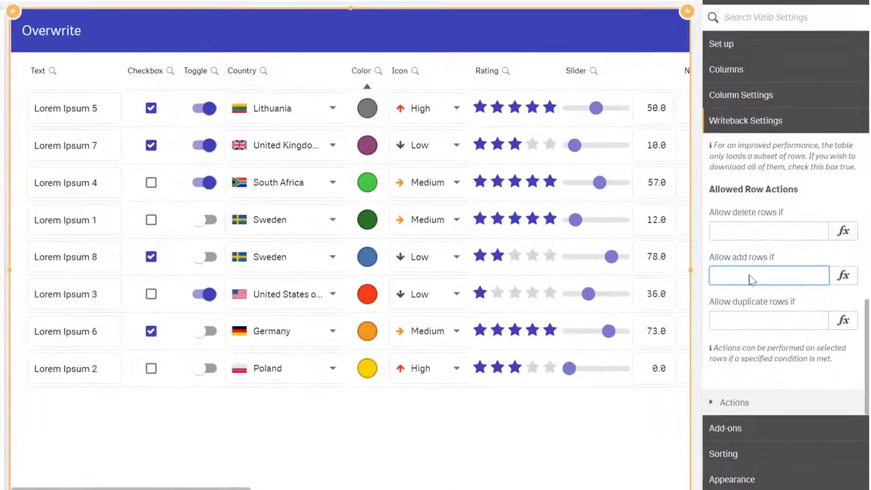
{"action": "left_click", "coordinate": [769, 320]}
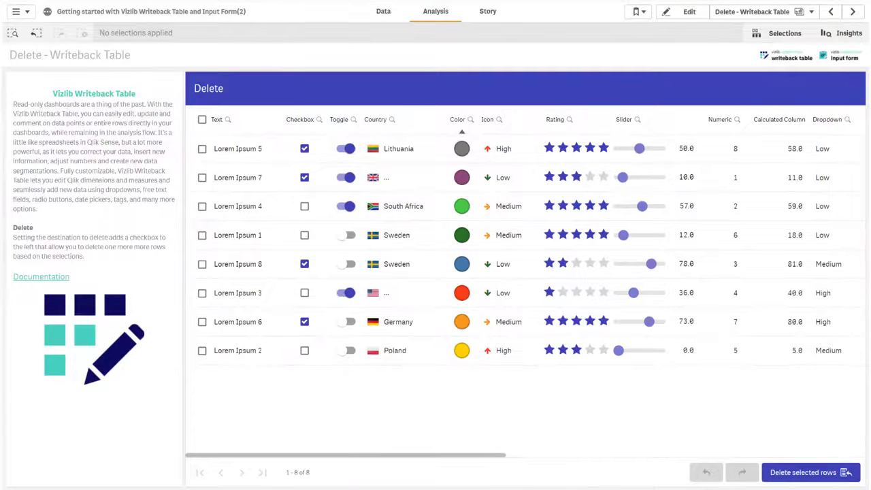
Mark the first two Delete sheet rows for deletion, then go to the Vizlib management console.
{"action": "left_click", "coordinate": [202, 119]}
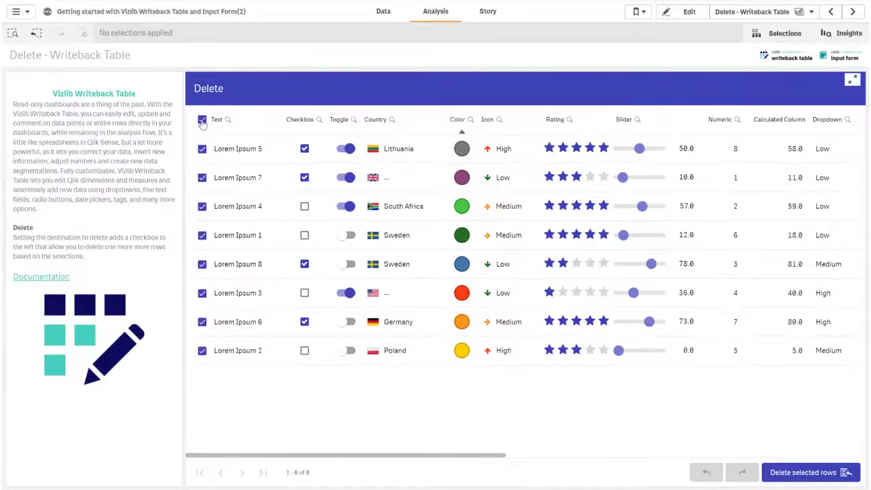
{"action": "left_click", "coordinate": [202, 119]}
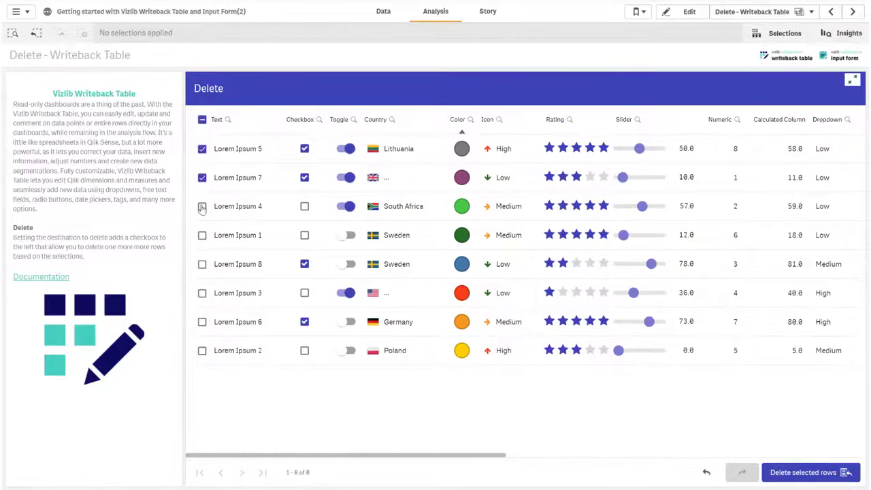
{"action": "left_click", "coordinate": [202, 206]}
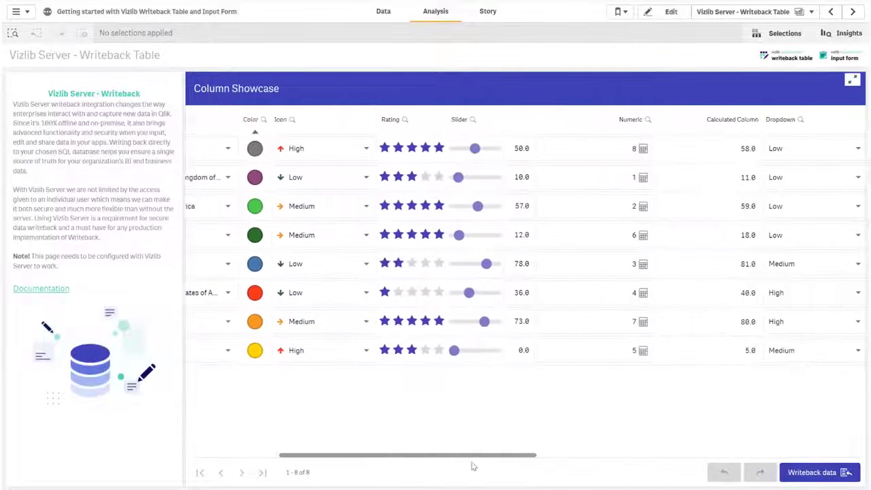
{"action": "scroll", "scroll_direction": "left", "scroll_amount": 3}
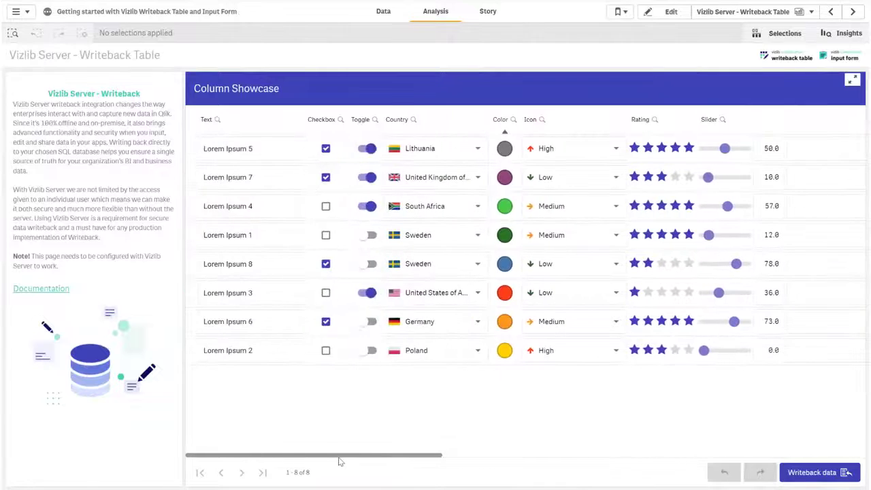
{"action": "left_click", "coordinate": [65, 304]}
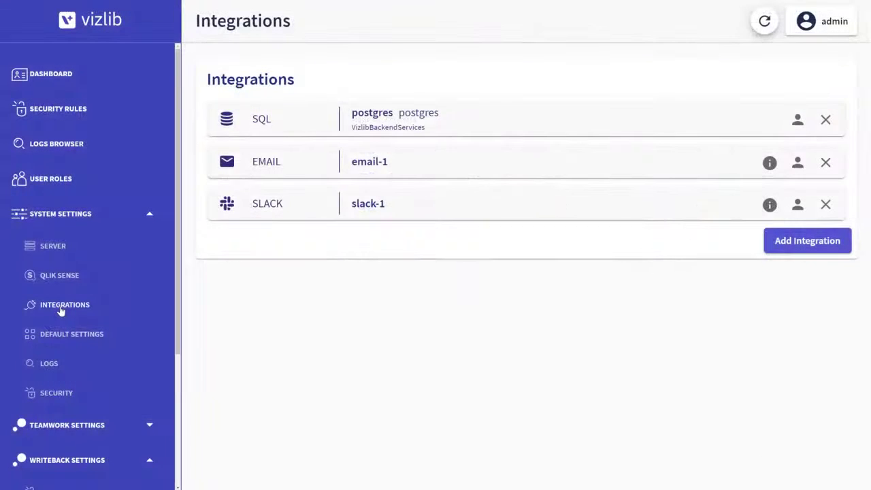
List the writeback destinations, check User Access, and browse the Writeback Column Showcase settings.
{"action": "scroll", "scroll_direction": "down", "scroll_amount": 3}
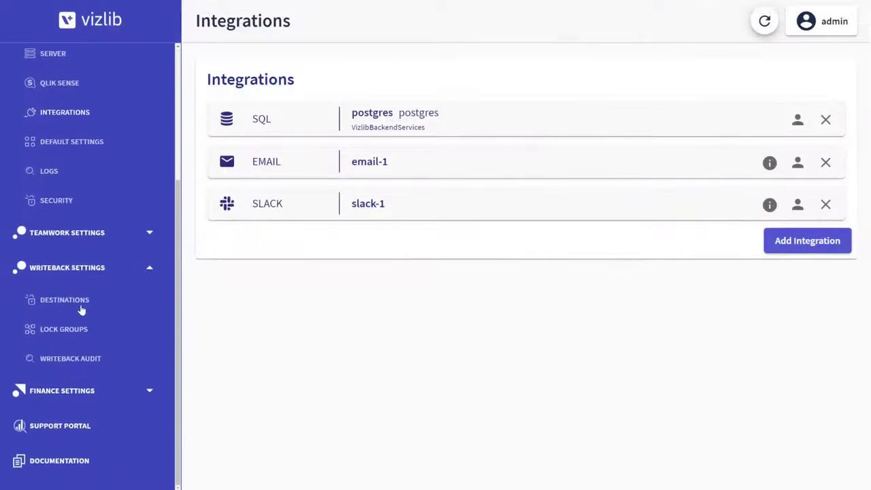
{"action": "left_click", "coordinate": [64, 299]}
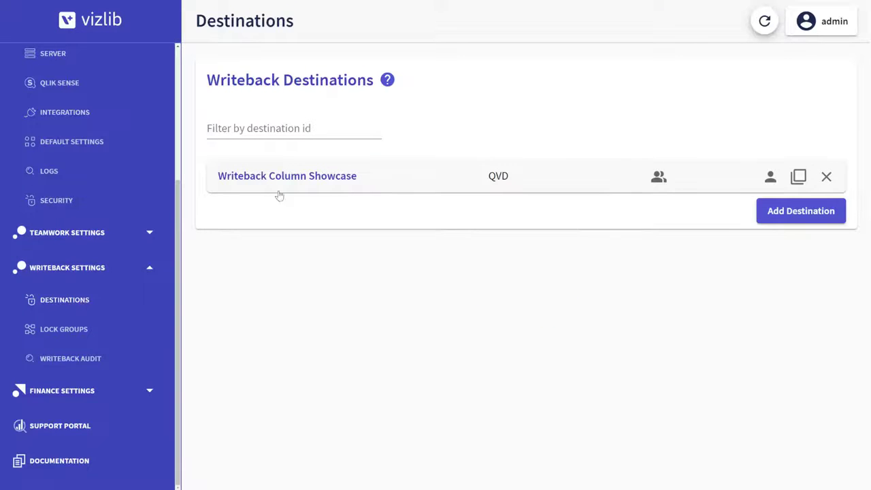
{"action": "left_click", "coordinate": [658, 176]}
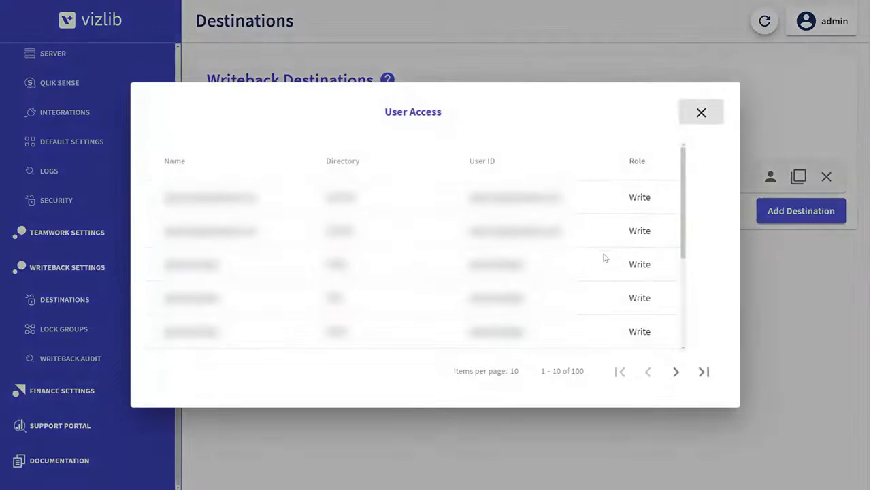
{"action": "left_click", "coordinate": [701, 112]}
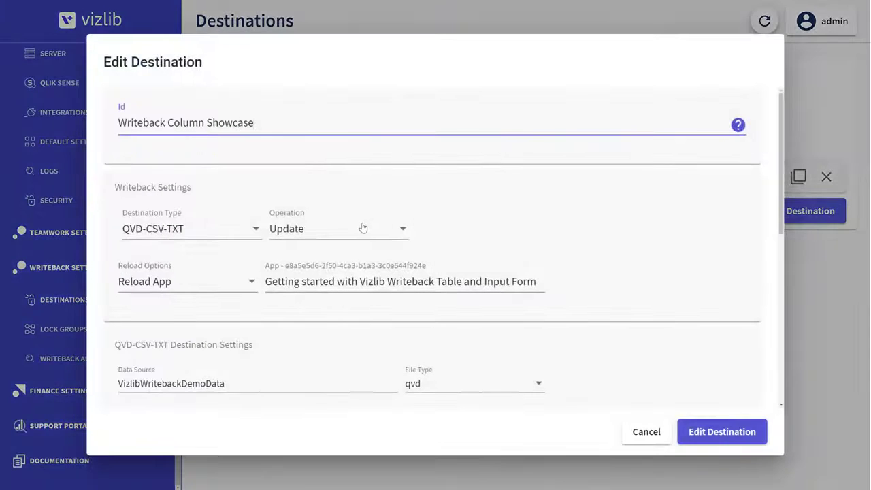
{"action": "scroll", "scroll_direction": "down", "scroll_amount": 3}
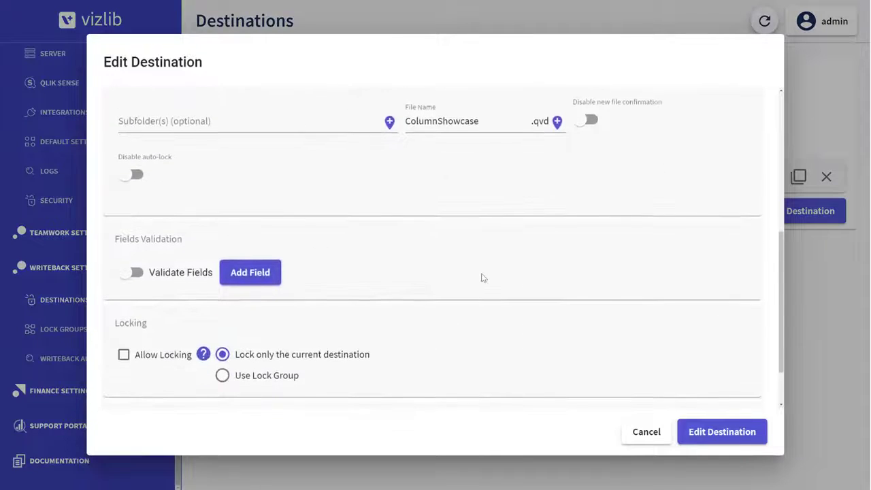
{"action": "scroll", "scroll_direction": "down", "scroll_amount": 3}
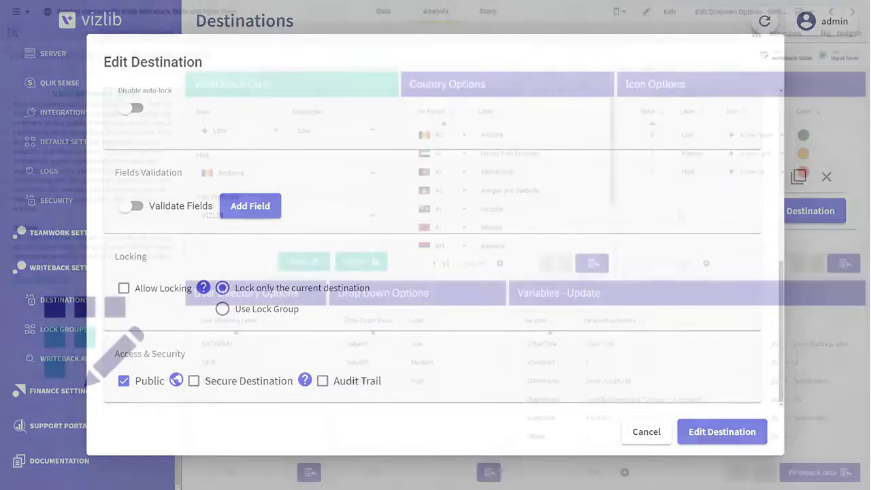
Go back to Edit Dropdown Options and open the Low icon option's colour picker.
{"action": "left_click", "coordinate": [645, 431]}
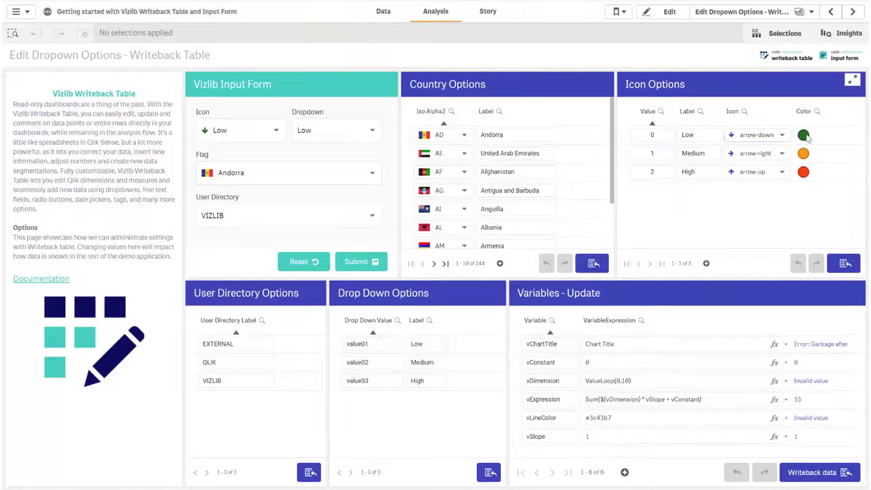
{"action": "left_click", "coordinate": [802, 135]}
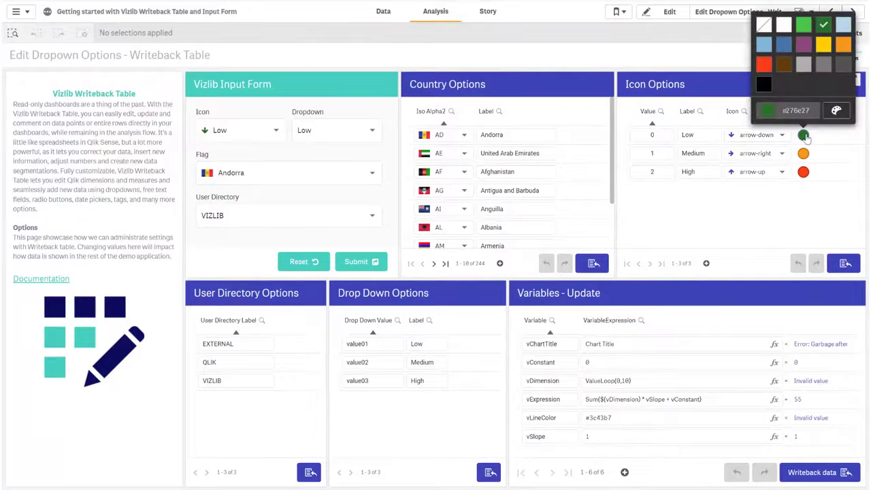